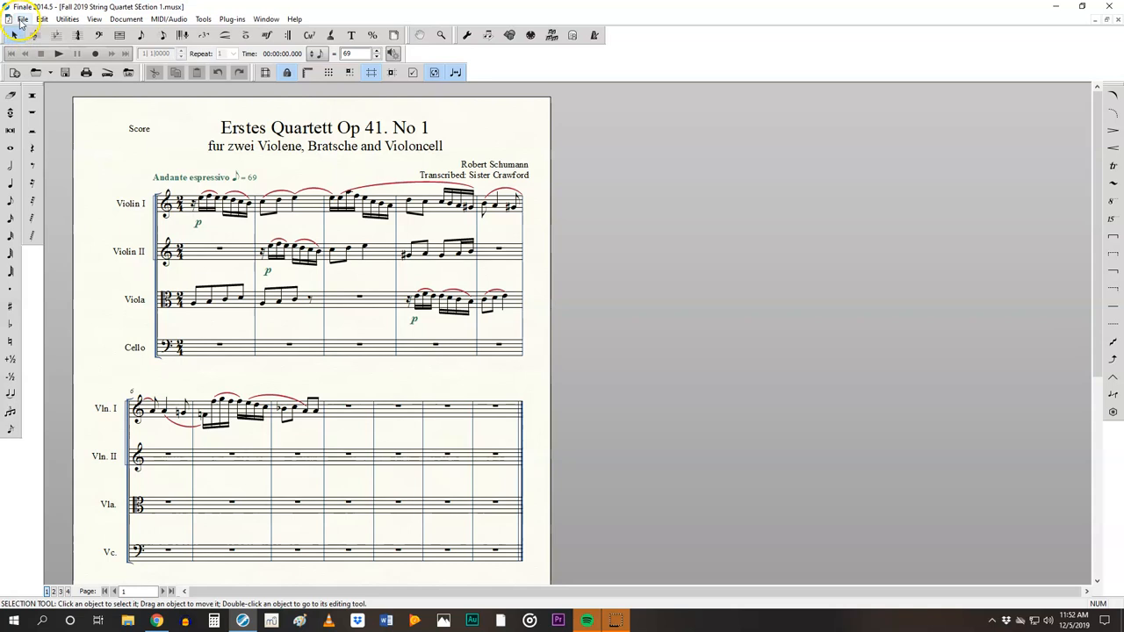
Step: Open File > Extract Parts with Violin I, Violin II, Viola and Cello selected
left_click(22, 18)
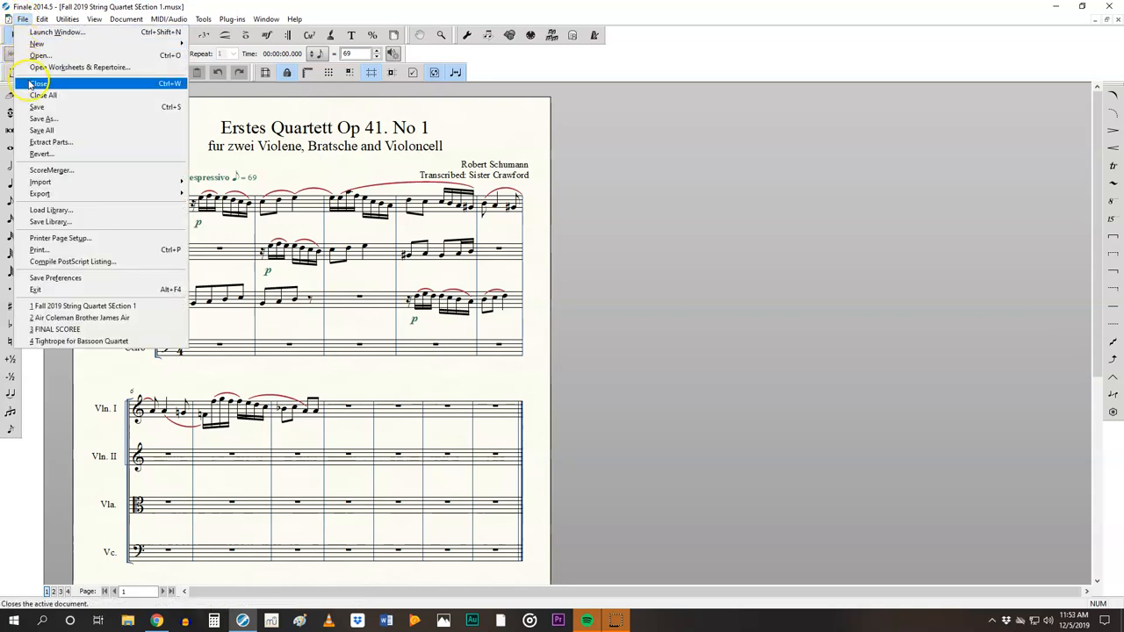
left_click(50, 141)
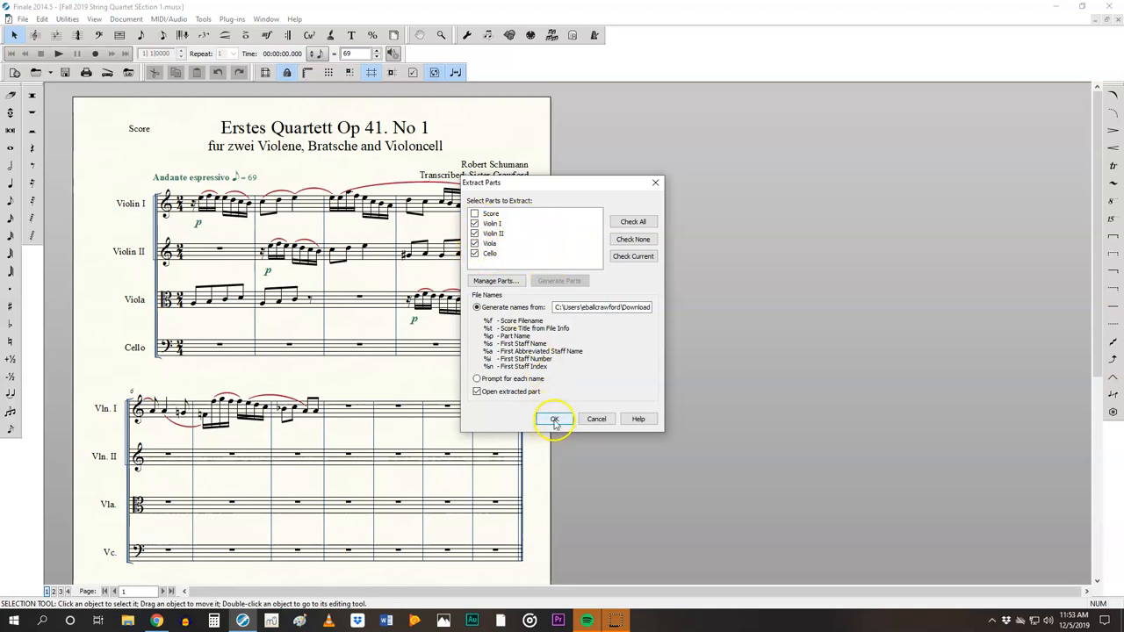
Step: Confirm extraction to create the Violin I, Violin II, Viola and Cello part files
left_click(553, 418)
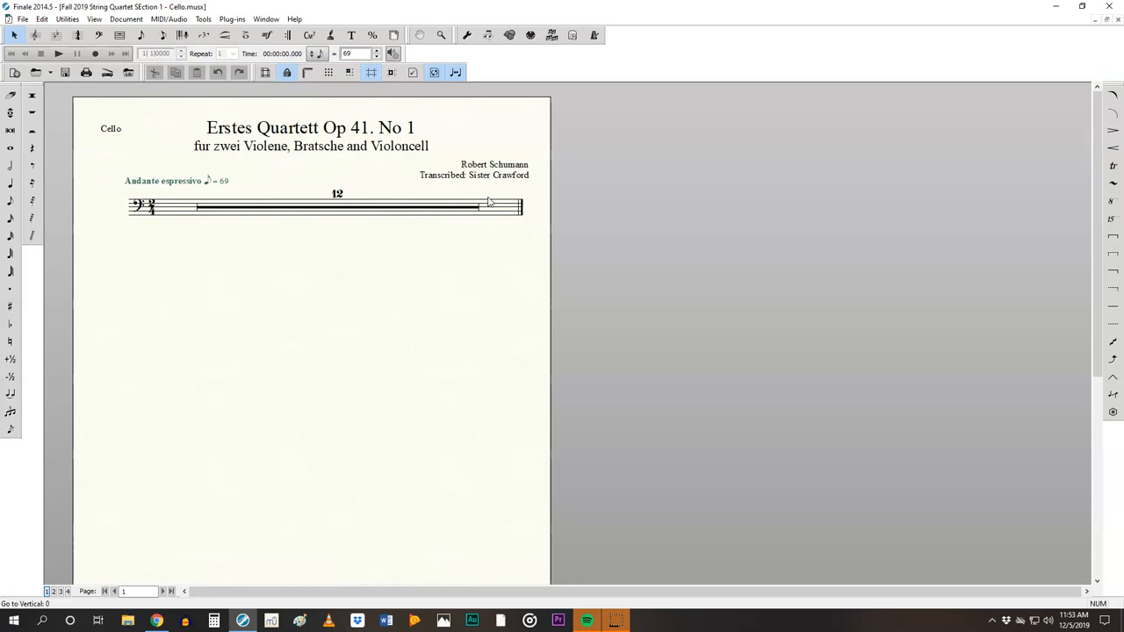
mouse_move(742, 36)
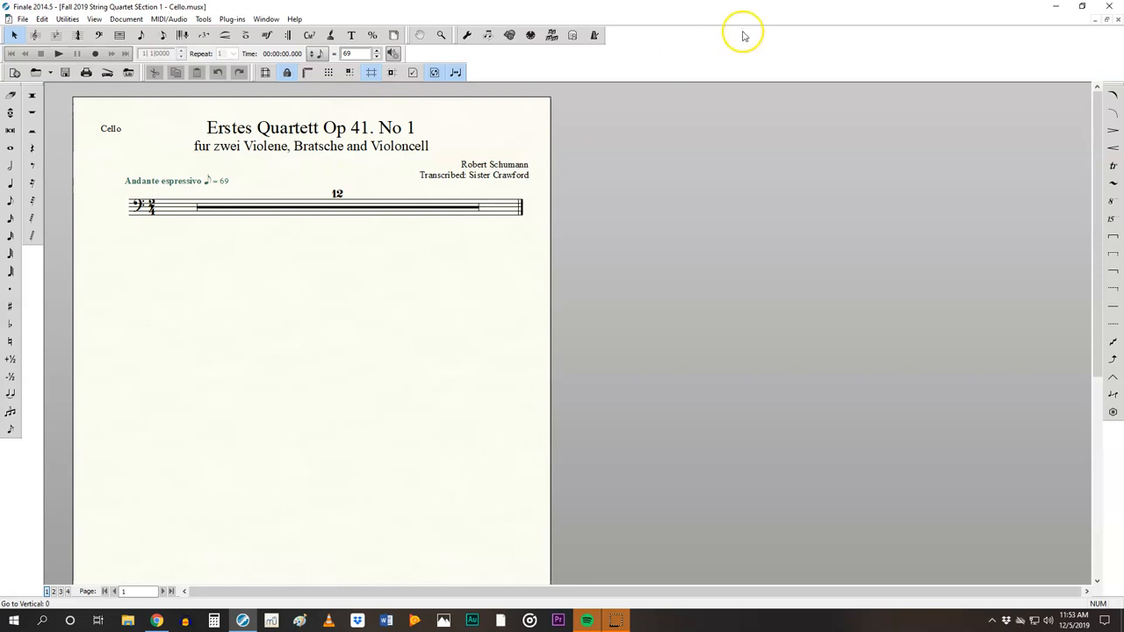
mouse_move(1097, 25)
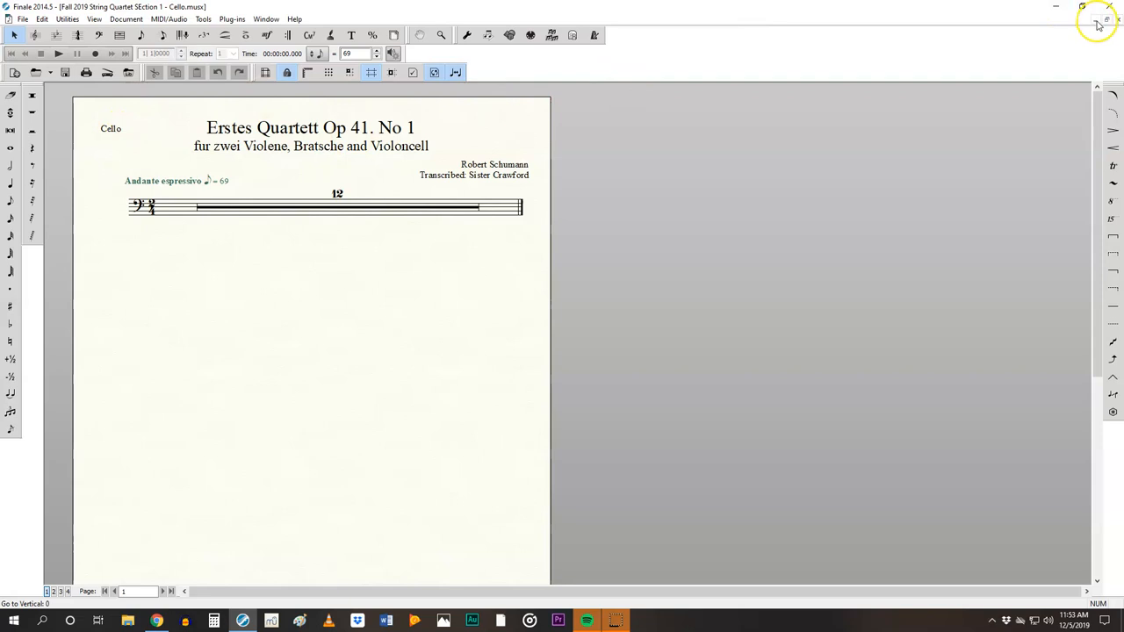
mouse_move(1081, 37)
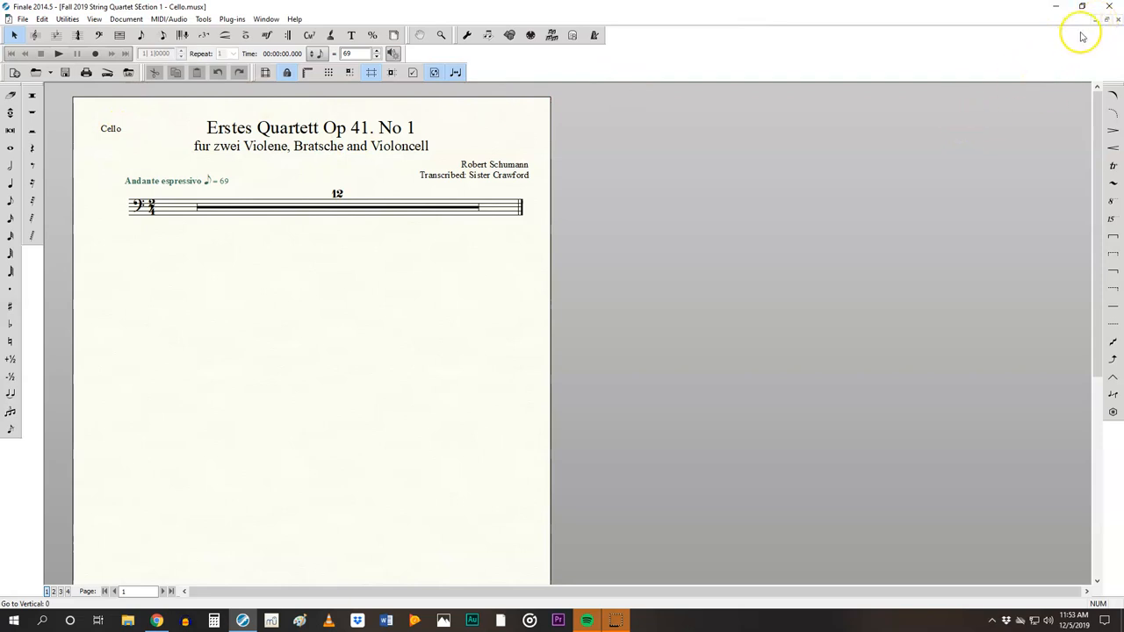
mouse_move(1095, 25)
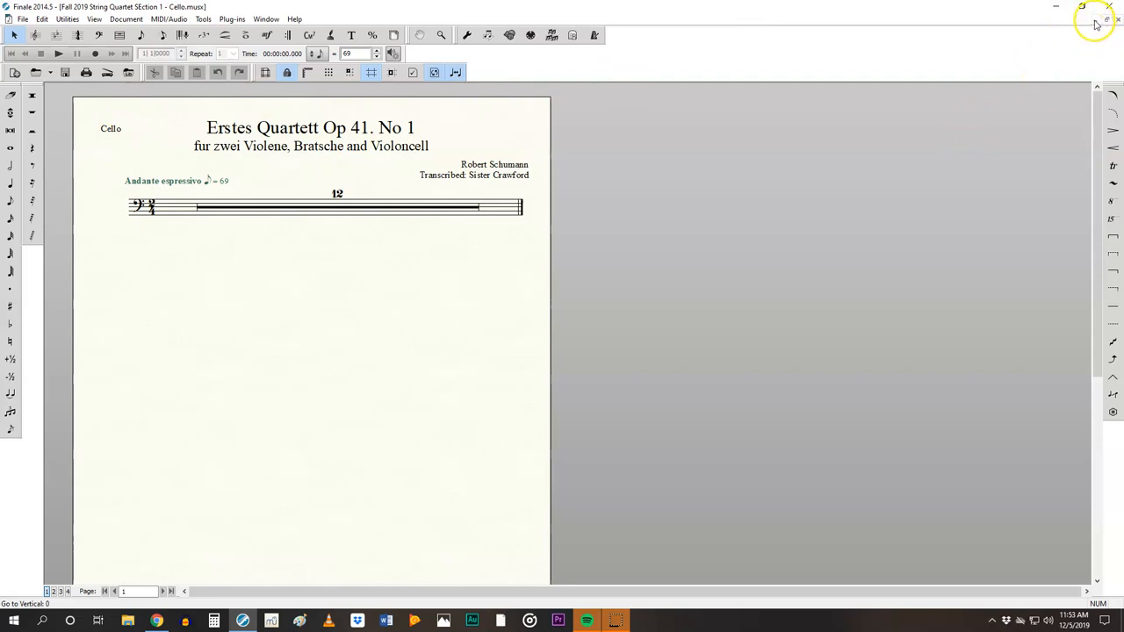
mouse_move(1096, 25)
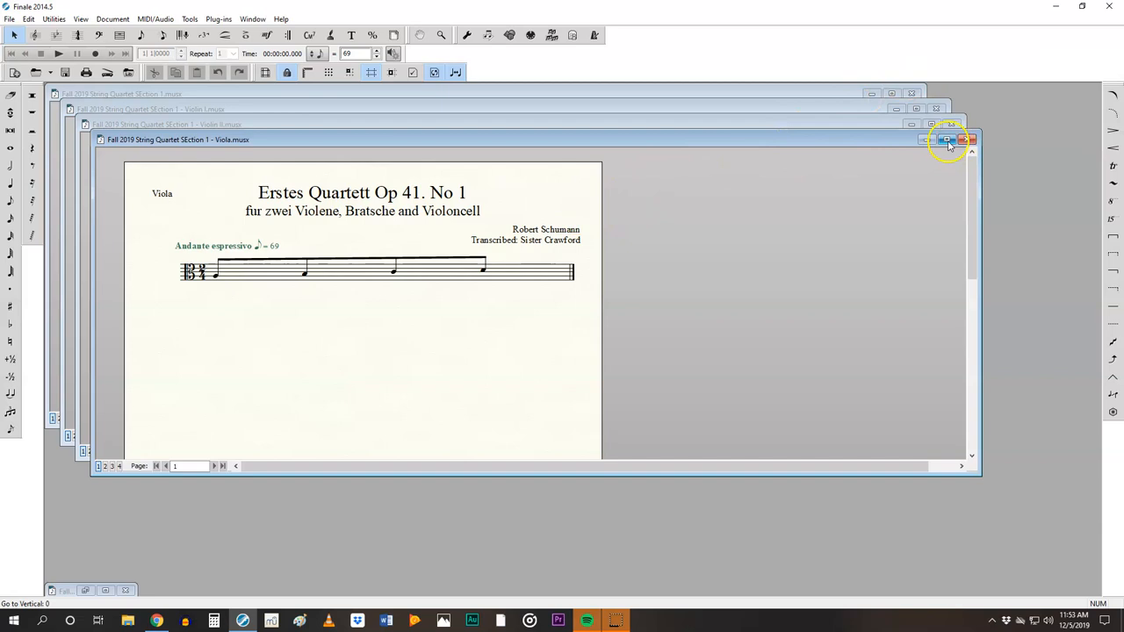
Step: Maximize the Viola part window and review its parts in Document > Manage Parts
left_click(947, 140)
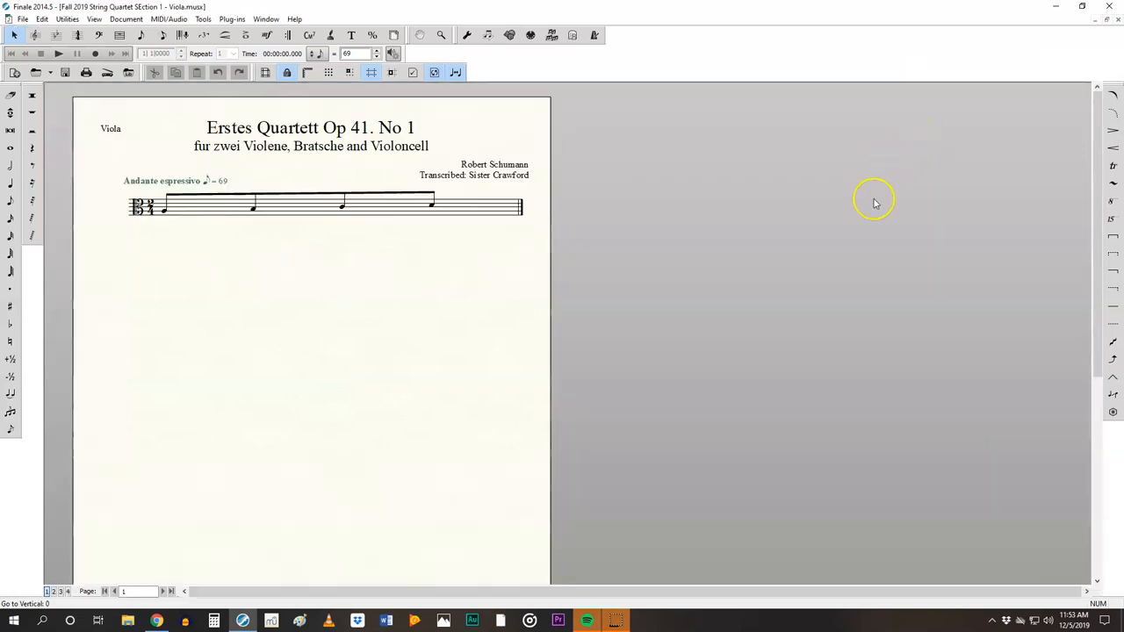
mouse_move(869, 208)
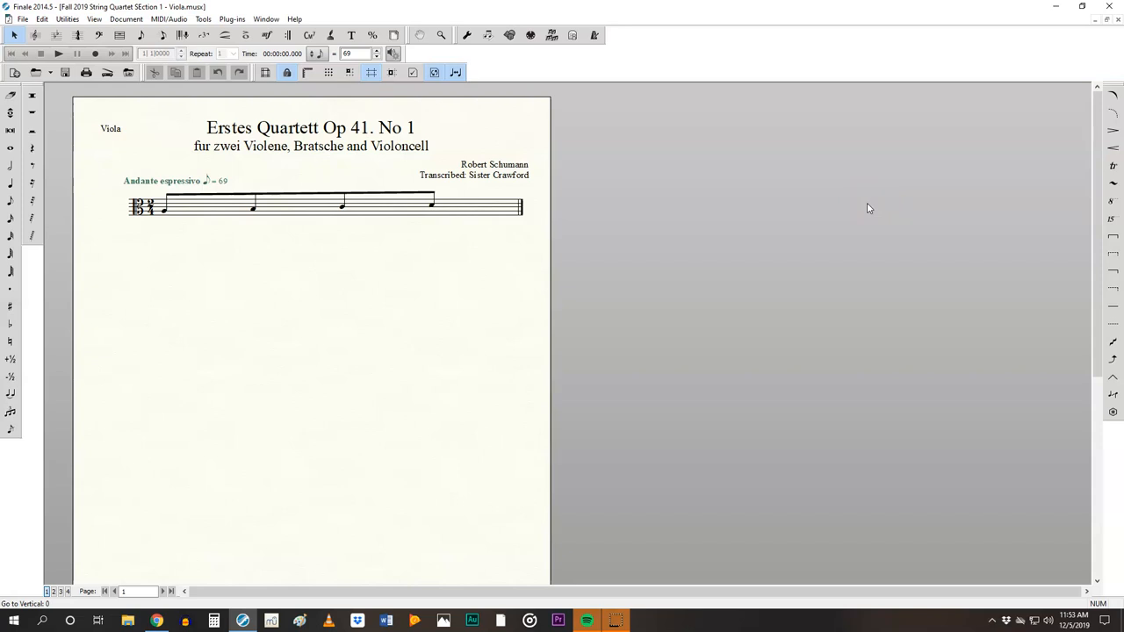
mouse_move(197, 101)
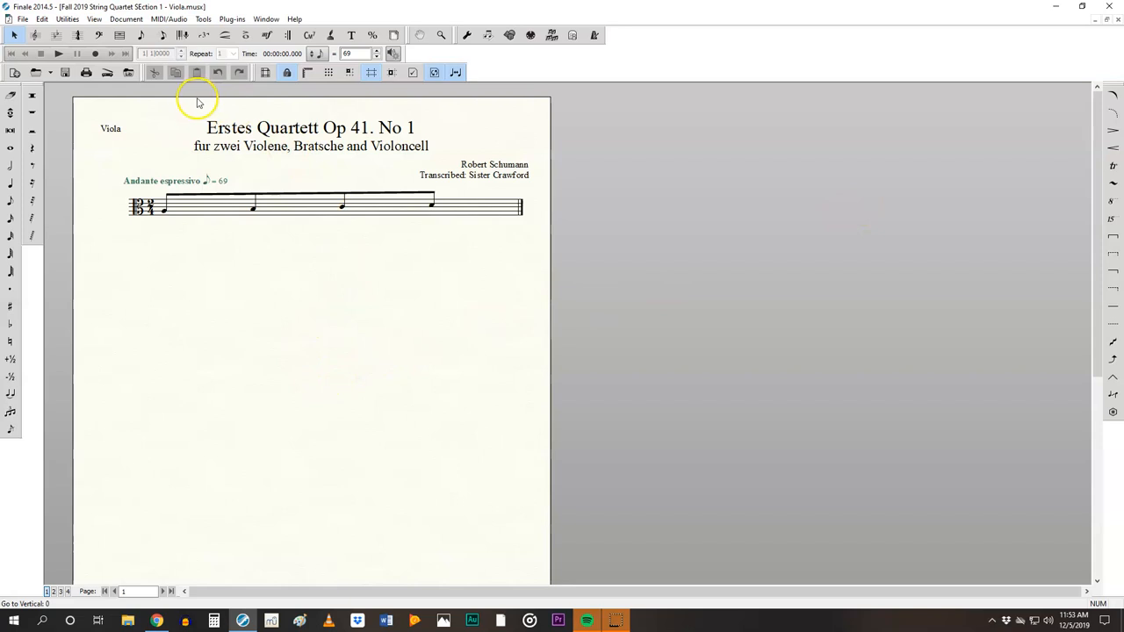
left_click(125, 19)
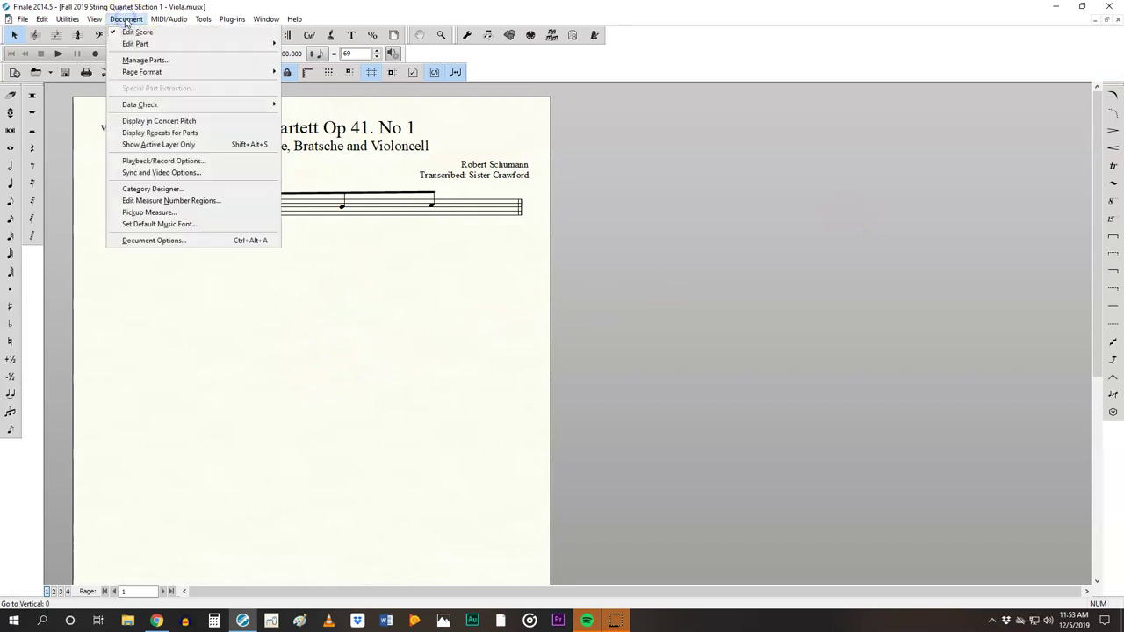
mouse_move(143, 60)
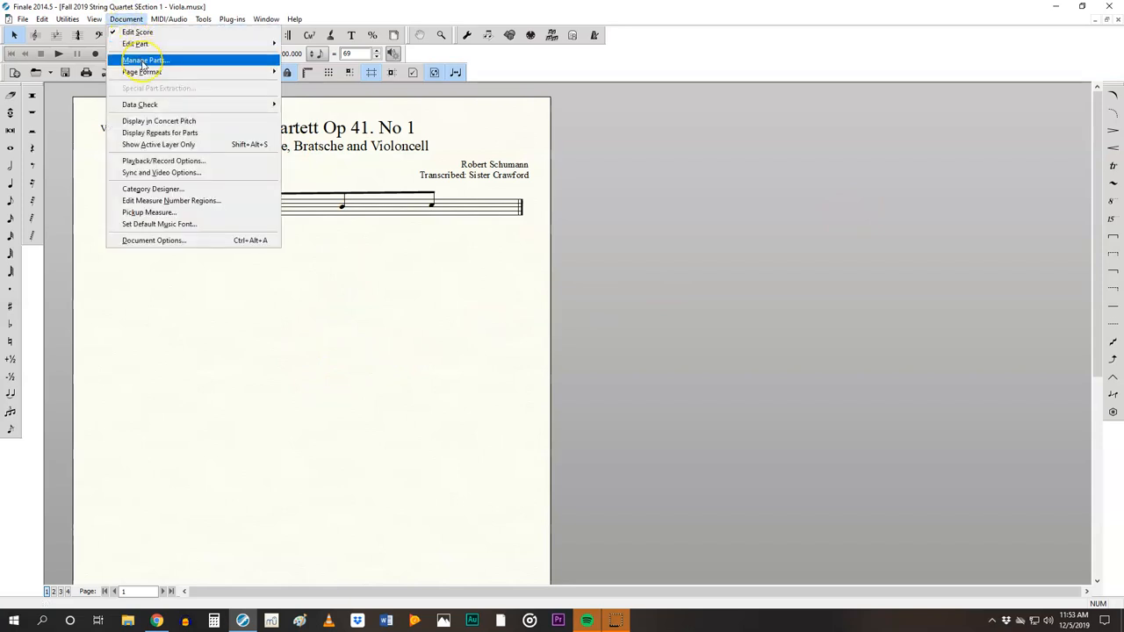
left_click(143, 59)
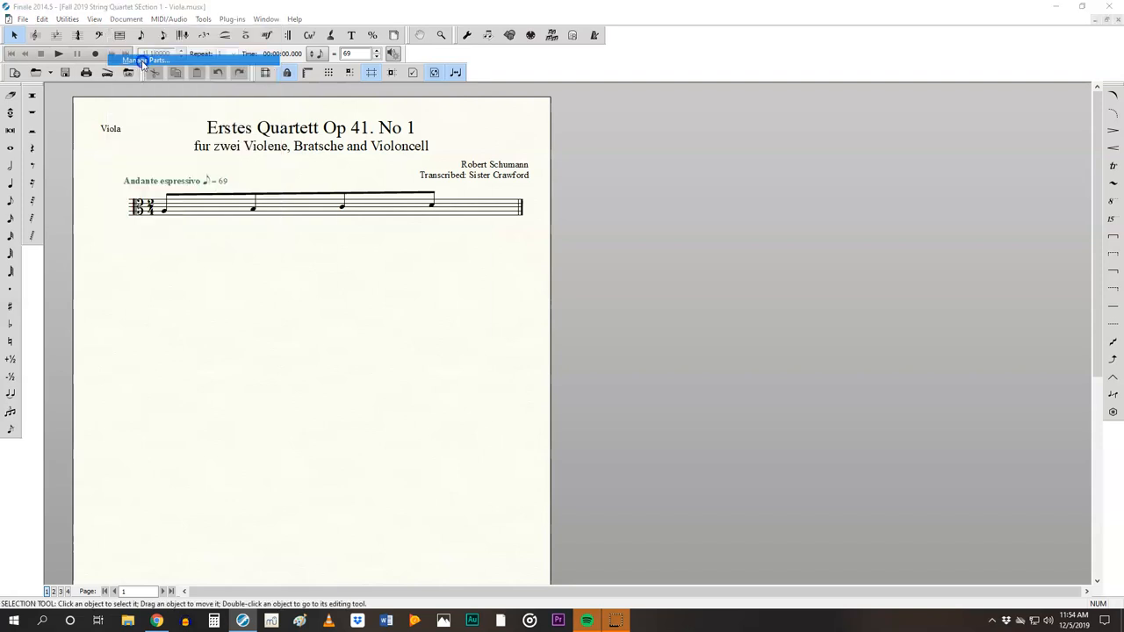
left_click(141, 60)
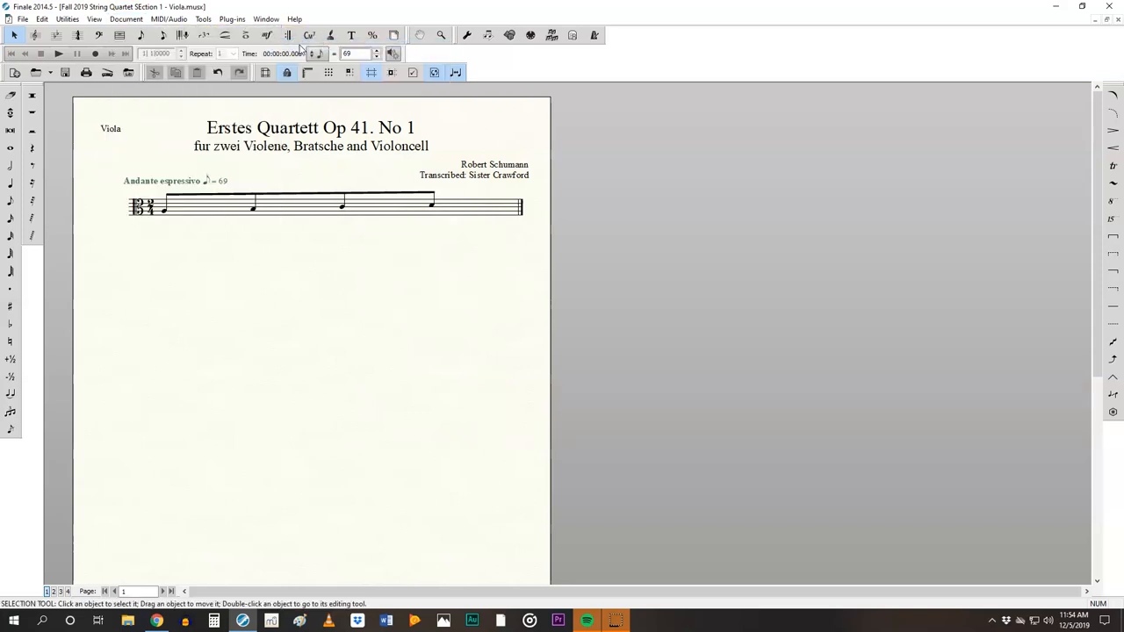
left_click(125, 18)
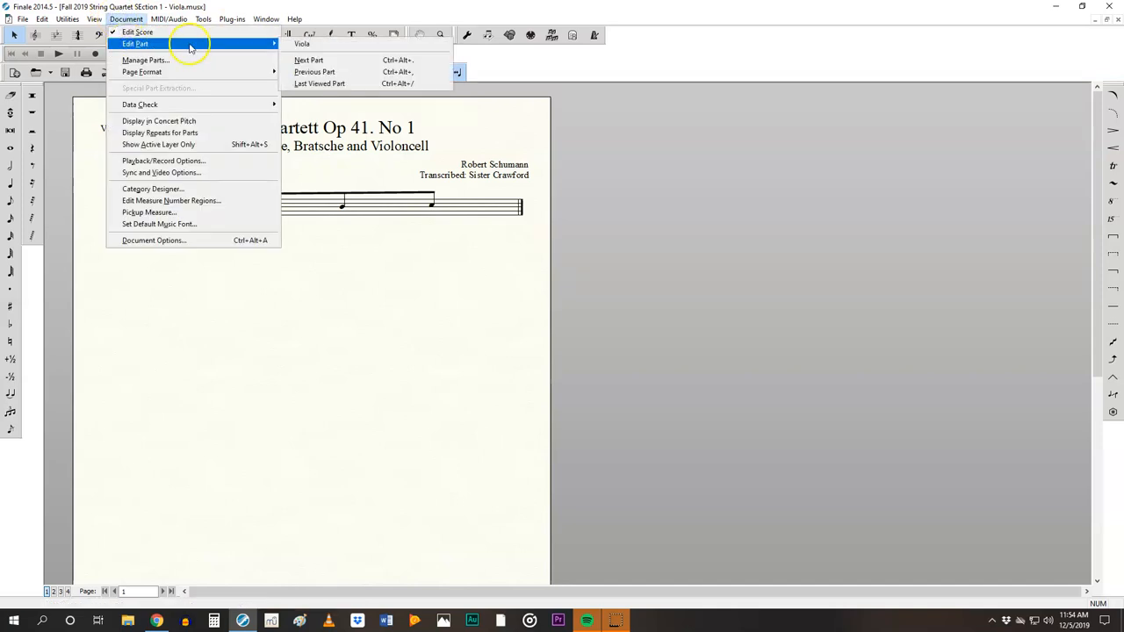
mouse_move(301, 43)
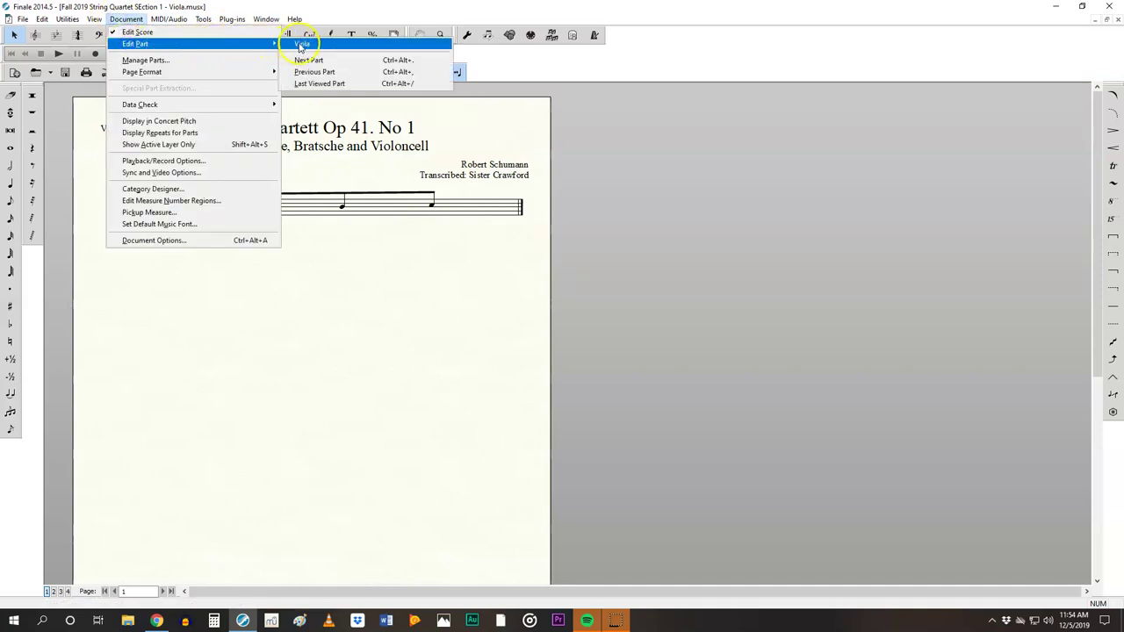
Step: Switch to editing the Viola part and select its p dynamic for inspection
left_click(302, 44)
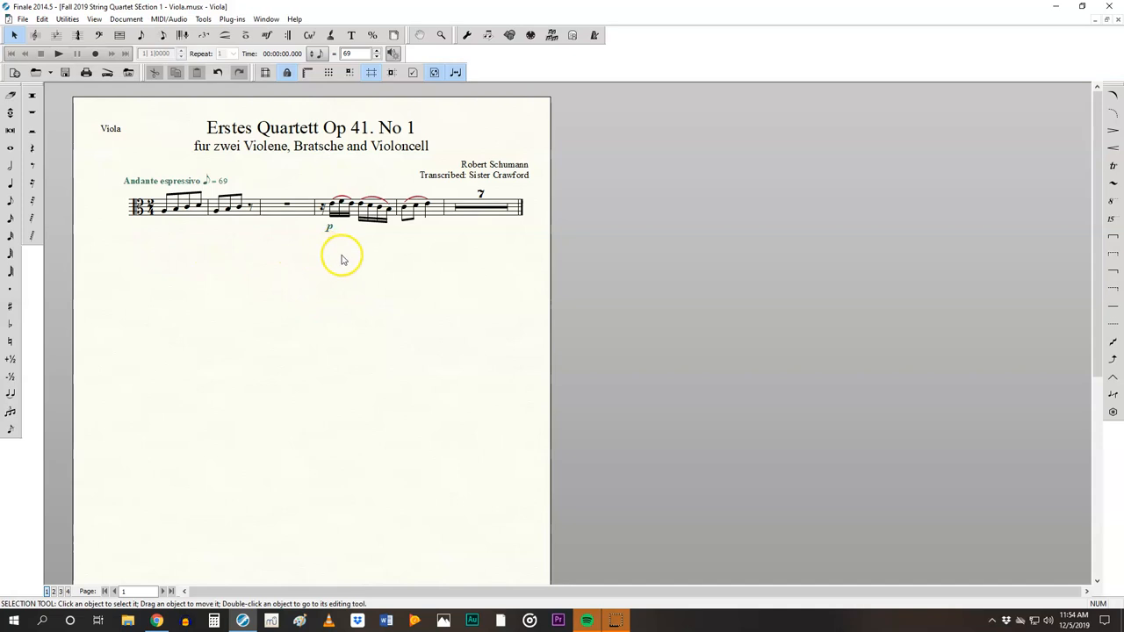
mouse_move(420, 195)
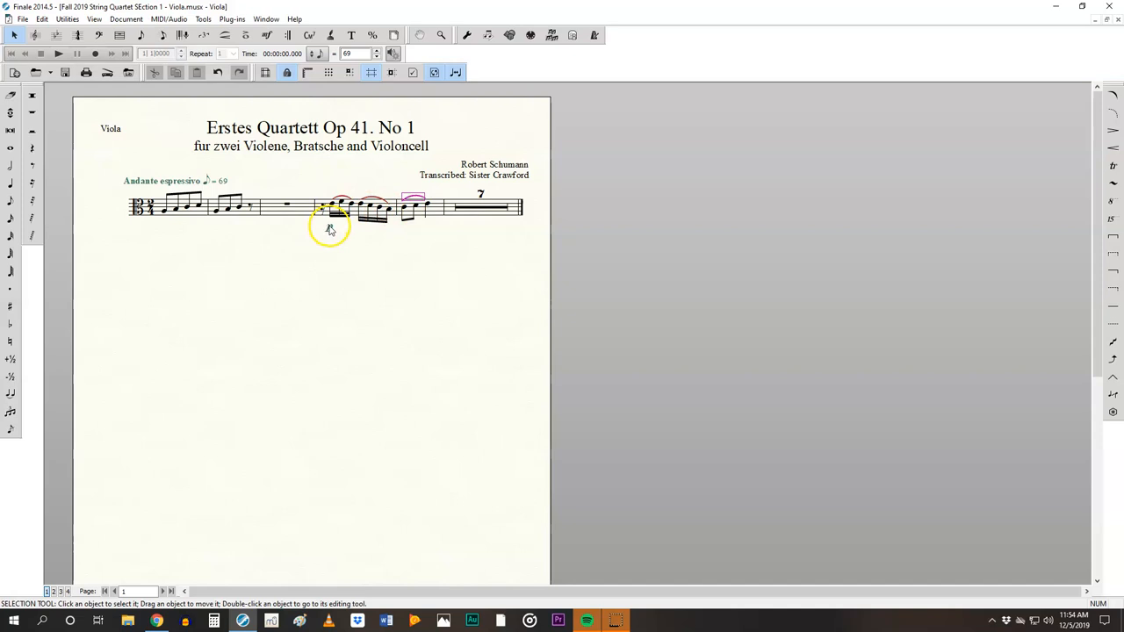
left_click(332, 215)
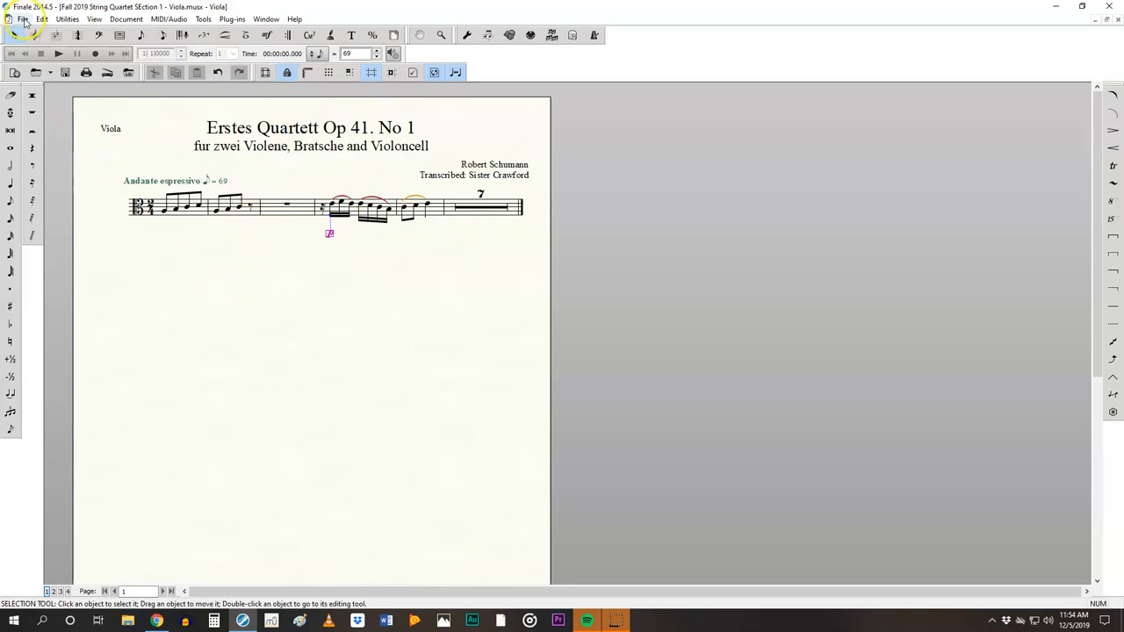
Step: Start exporting the Viola part as a PDF via File > Export > PDF
left_click(22, 19)
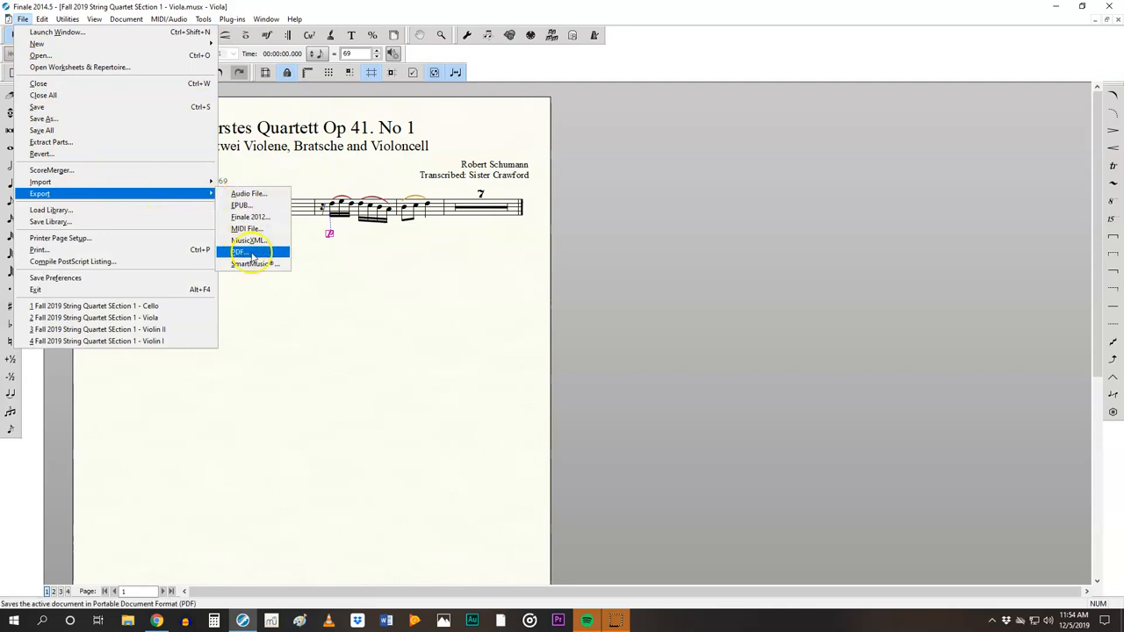
left_click(239, 252)
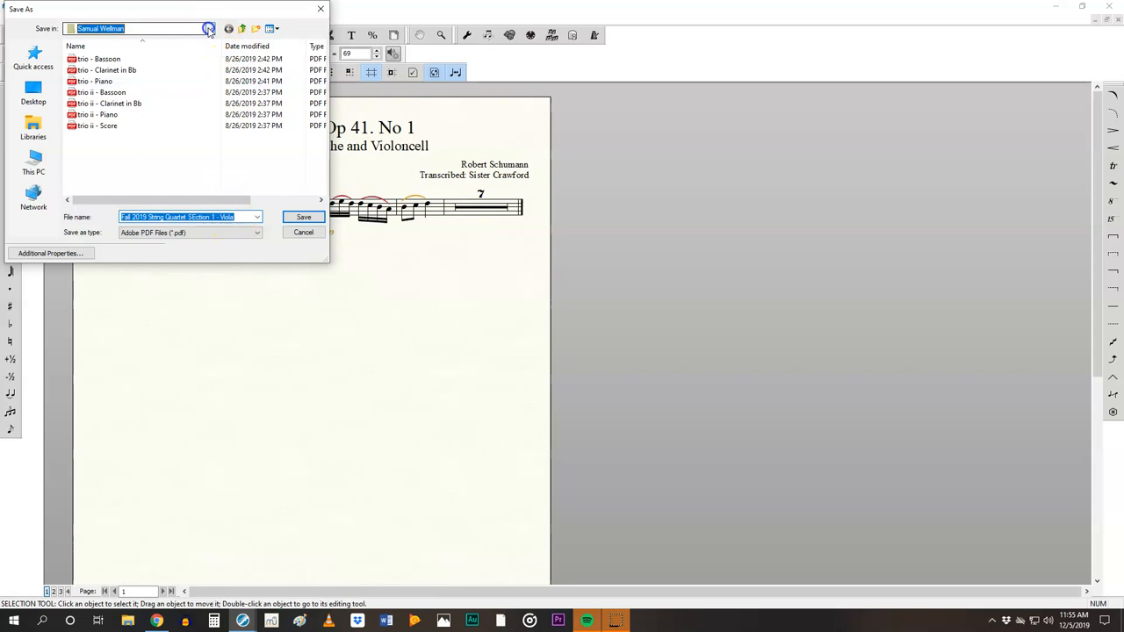
Step: Save the Viola PDF into the Documents > Finale Files folder
left_click(209, 28)
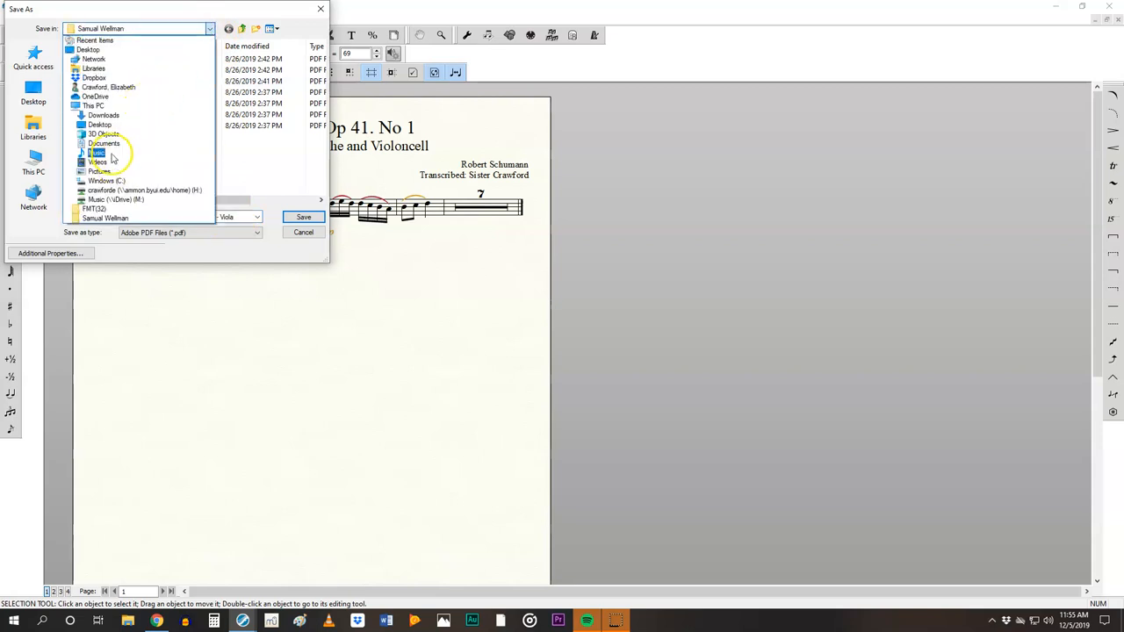
left_click(104, 143)
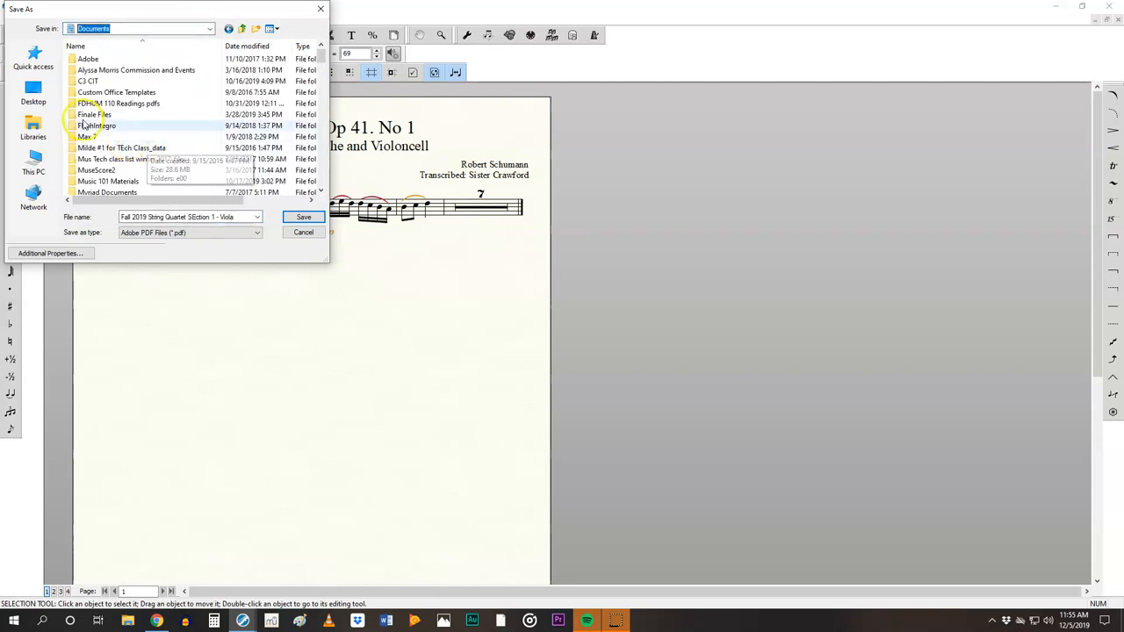
double_click(94, 114)
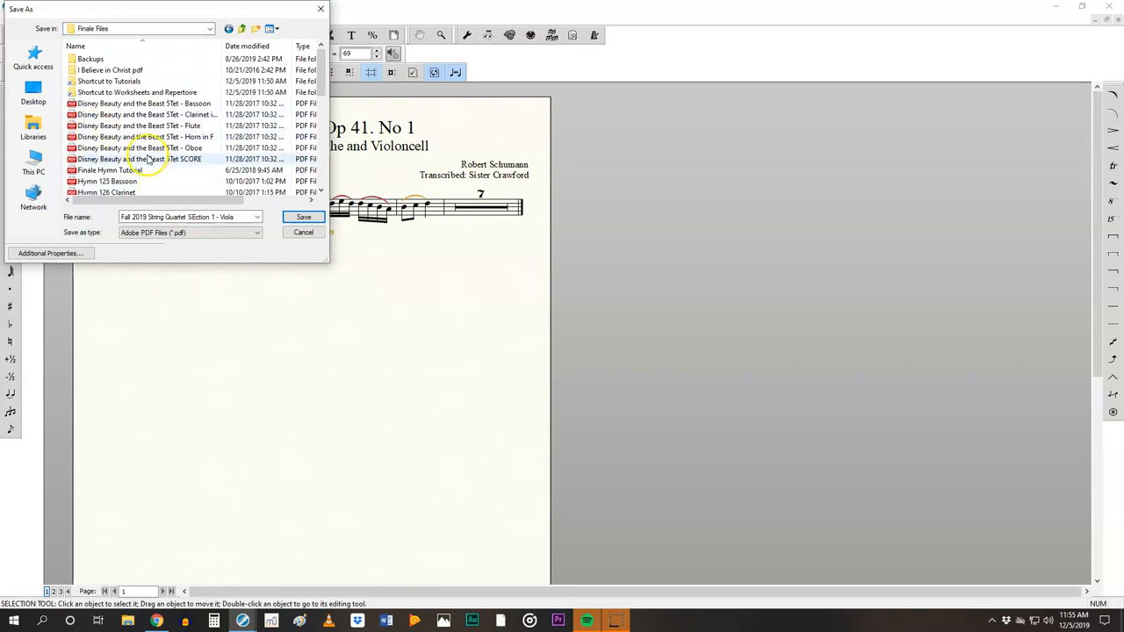
mouse_move(131, 103)
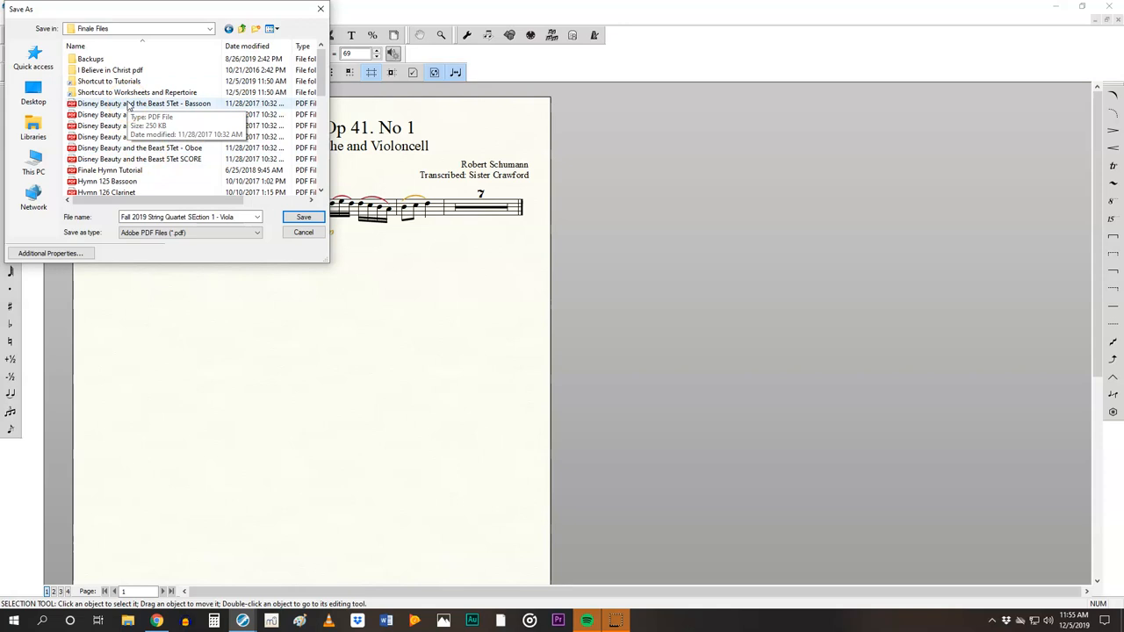
left_click(303, 217)
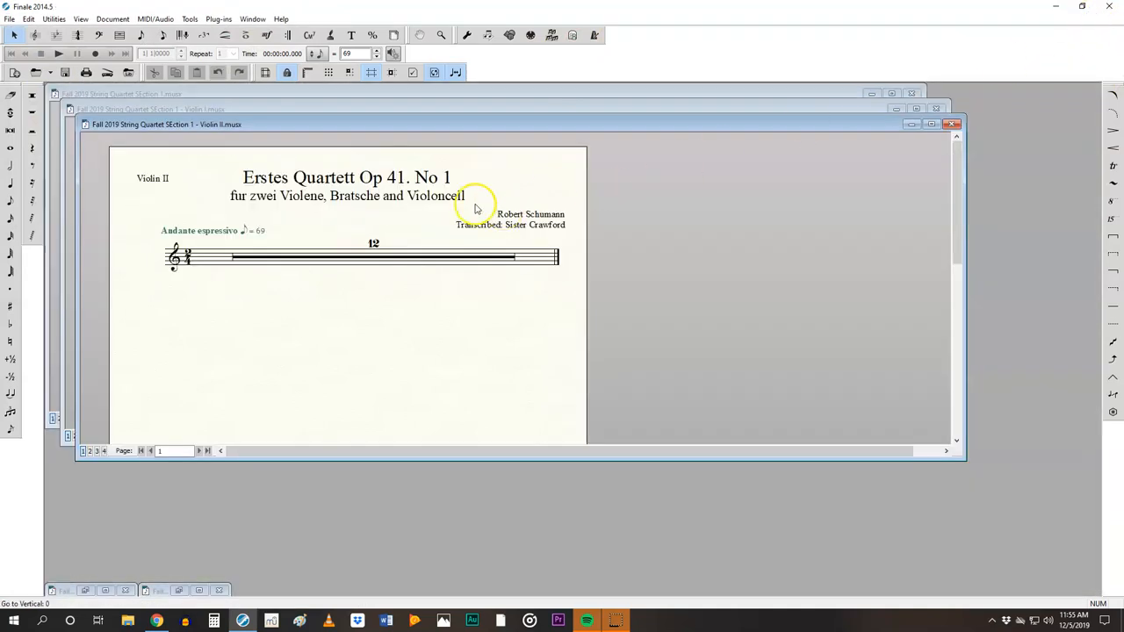
Step: Maximize the Violin II part window and bring up the Document part-editing options
left_click(931, 123)
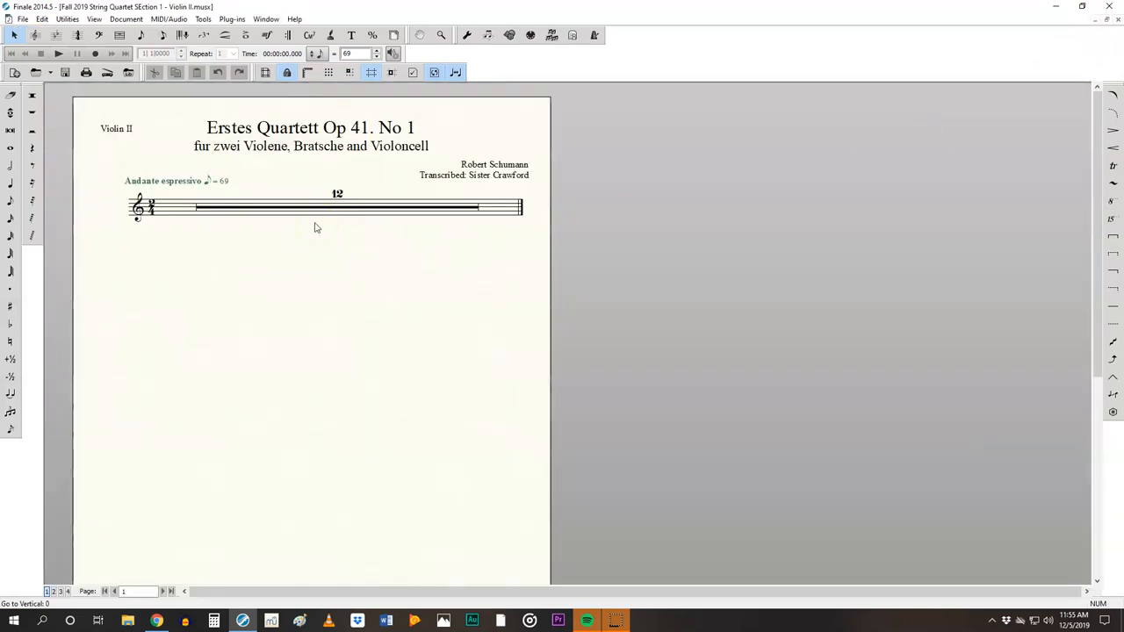
left_click(126, 18)
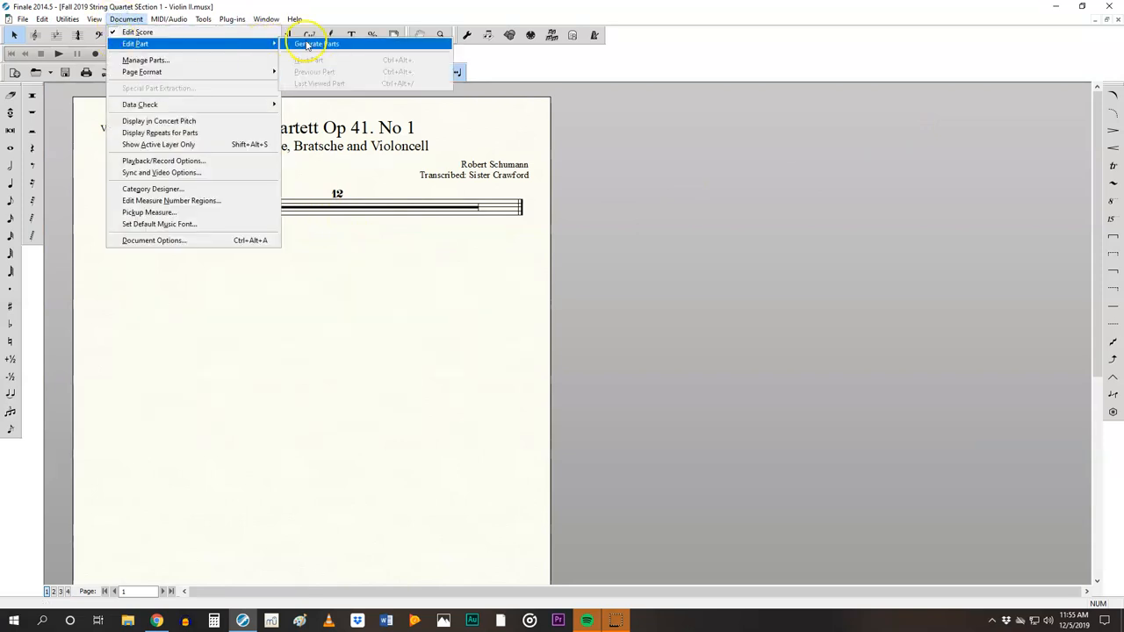
mouse_move(134, 44)
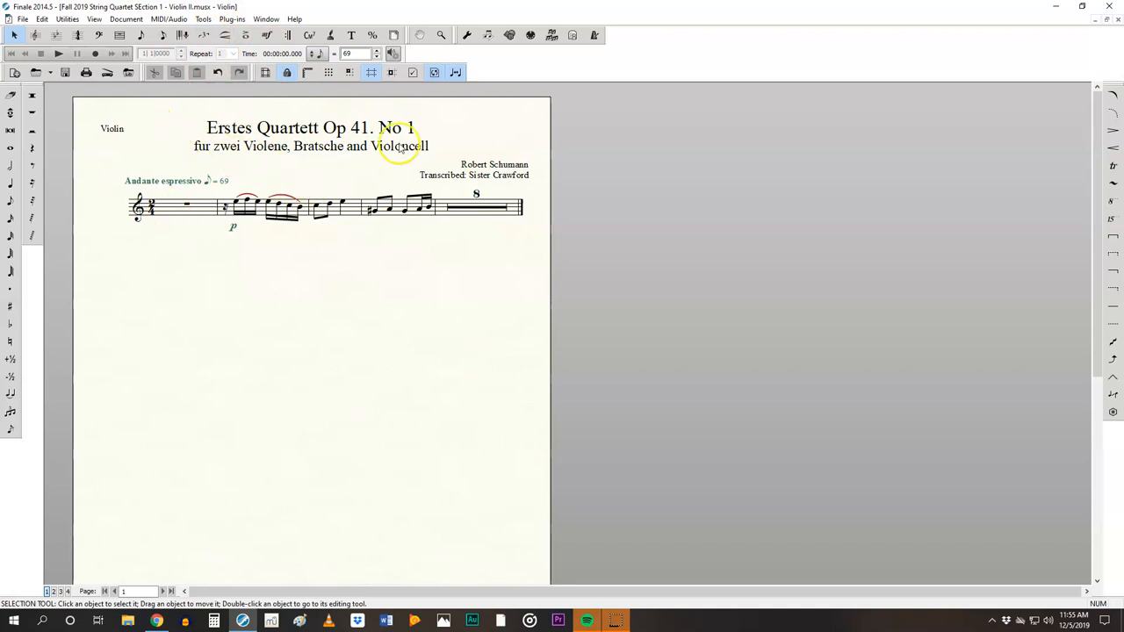
mouse_move(414, 211)
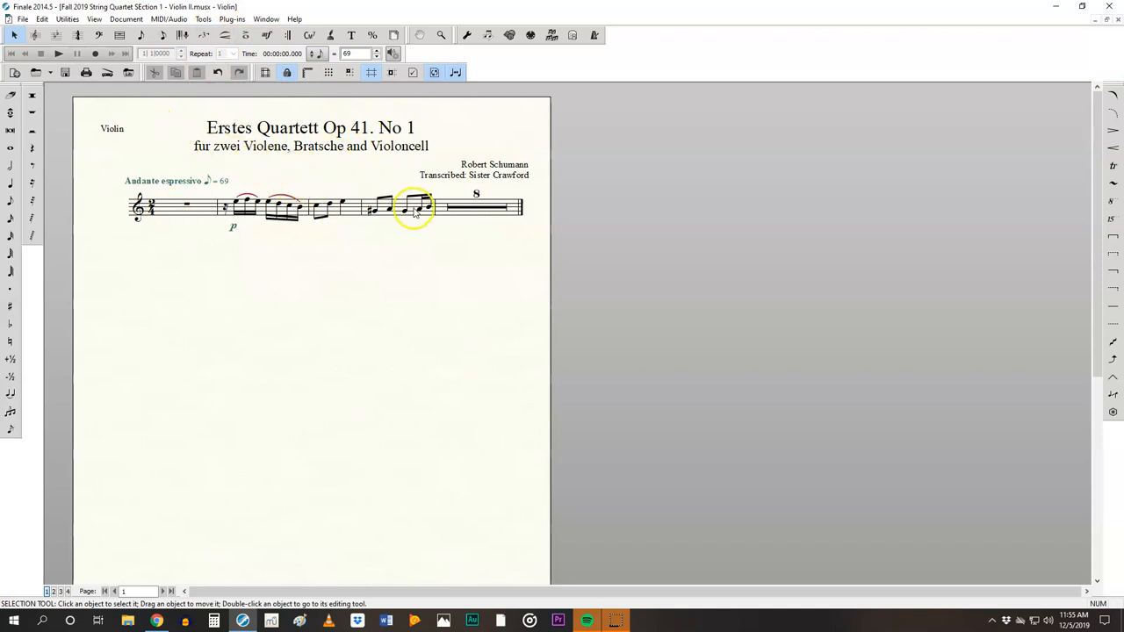
Step: Export the Violin II part as a PDF and save it
left_click(22, 19)
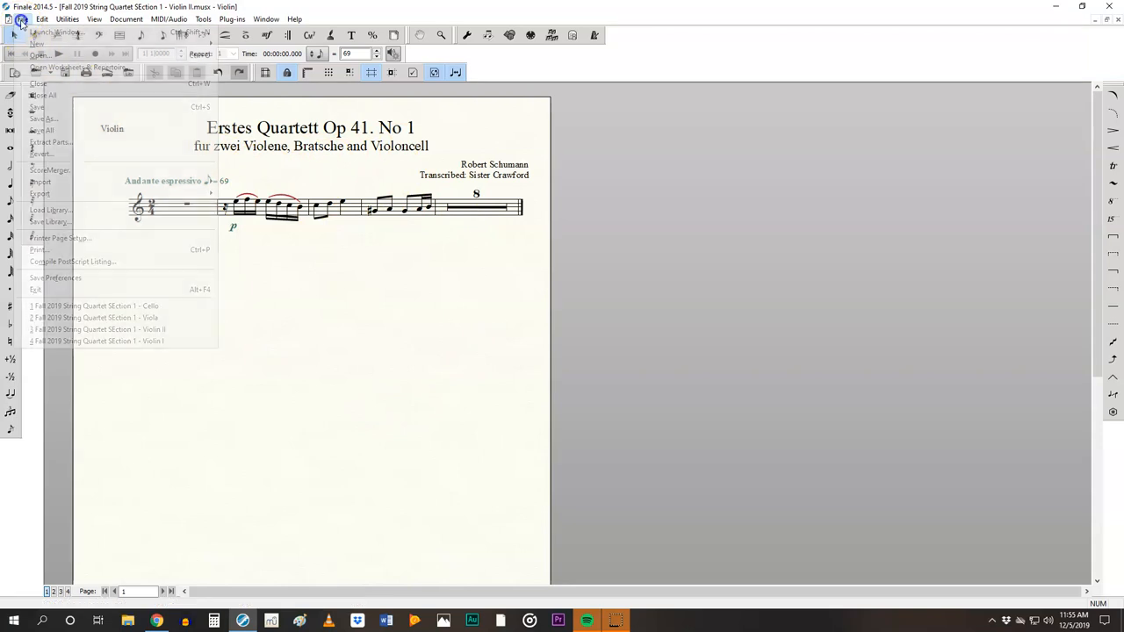
mouse_move(40, 182)
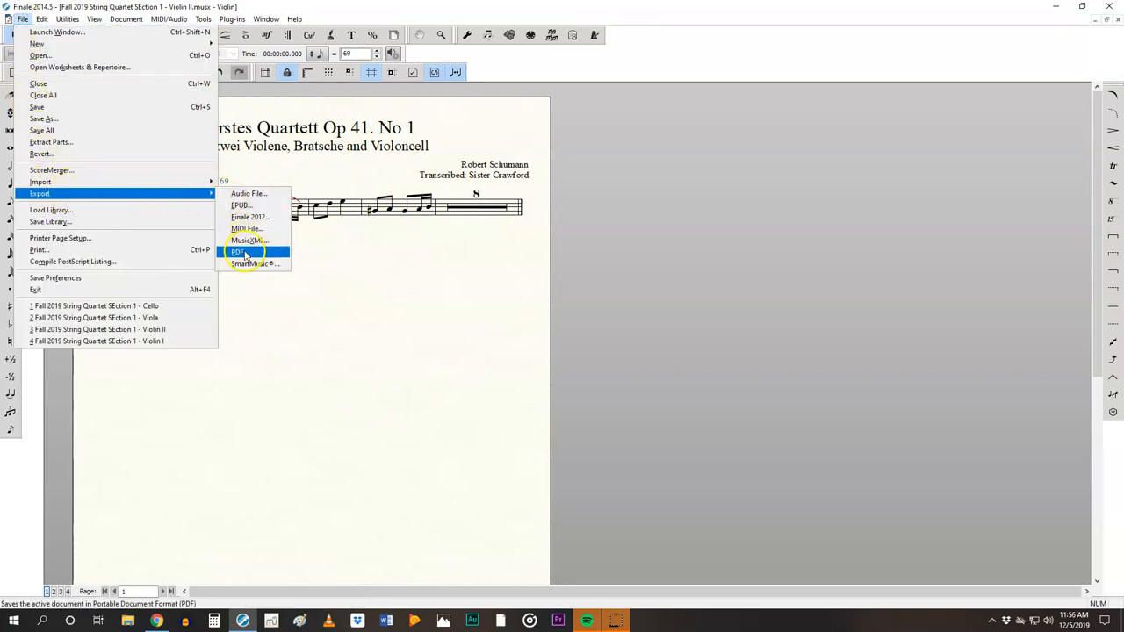
left_click(237, 252)
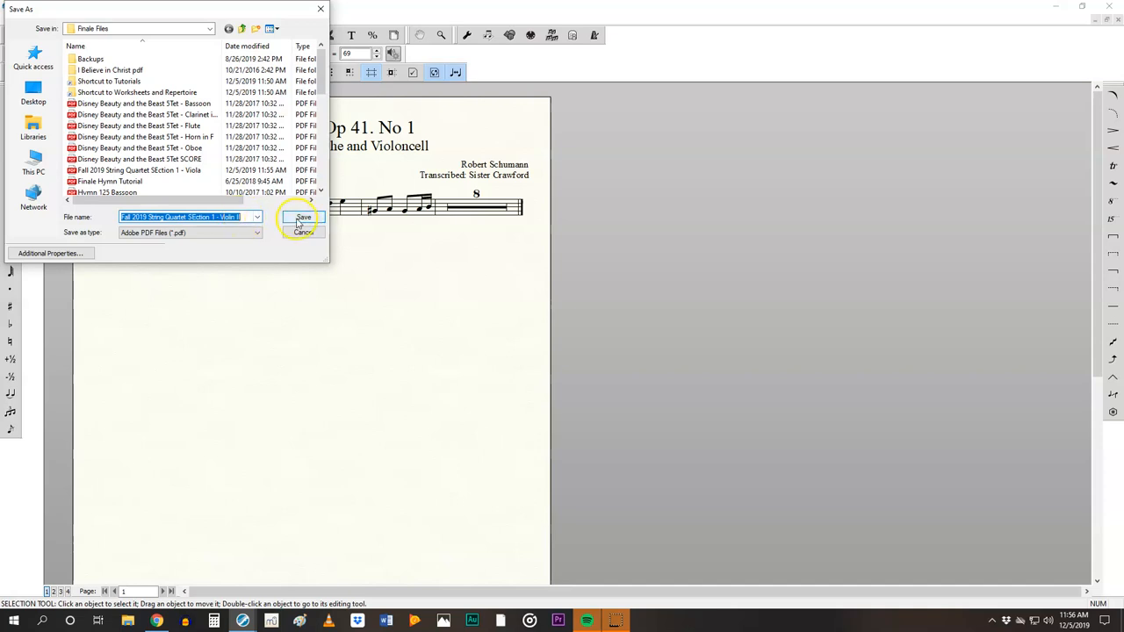
left_click(303, 216)
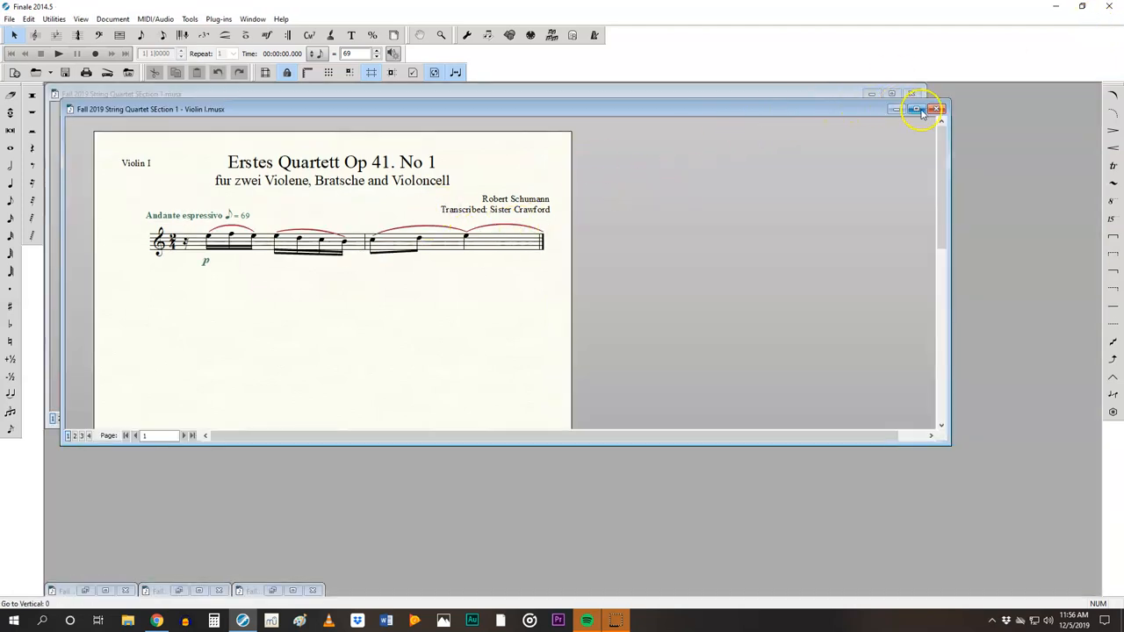
Step: Maximize the Violin I file and switch to editing its Violin part
left_click(918, 109)
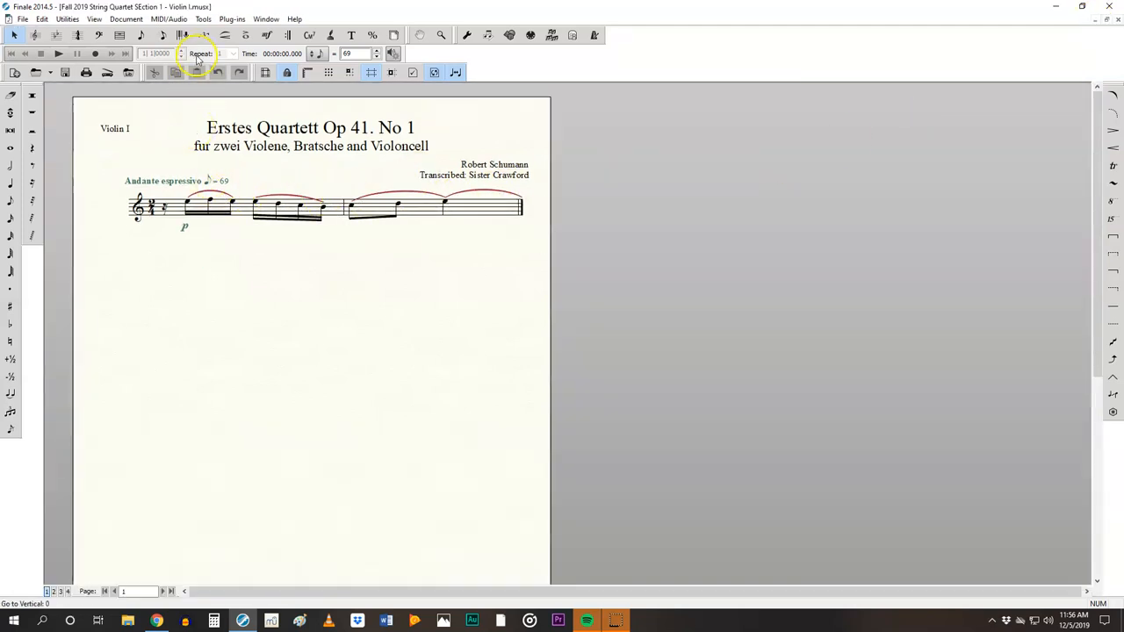
left_click(125, 19)
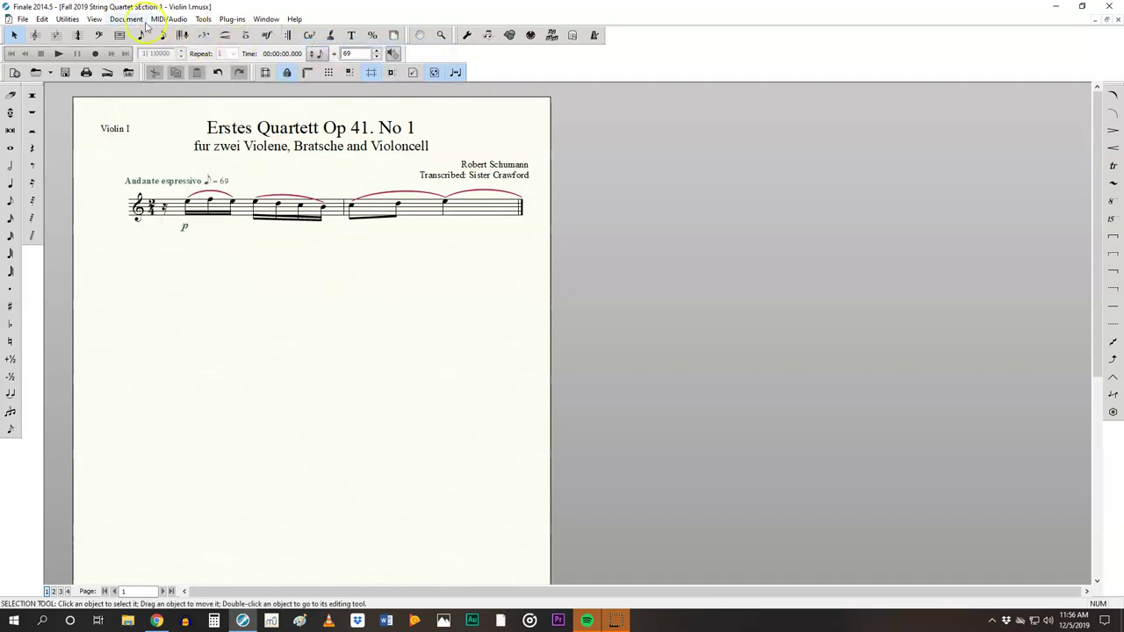
left_click(125, 18)
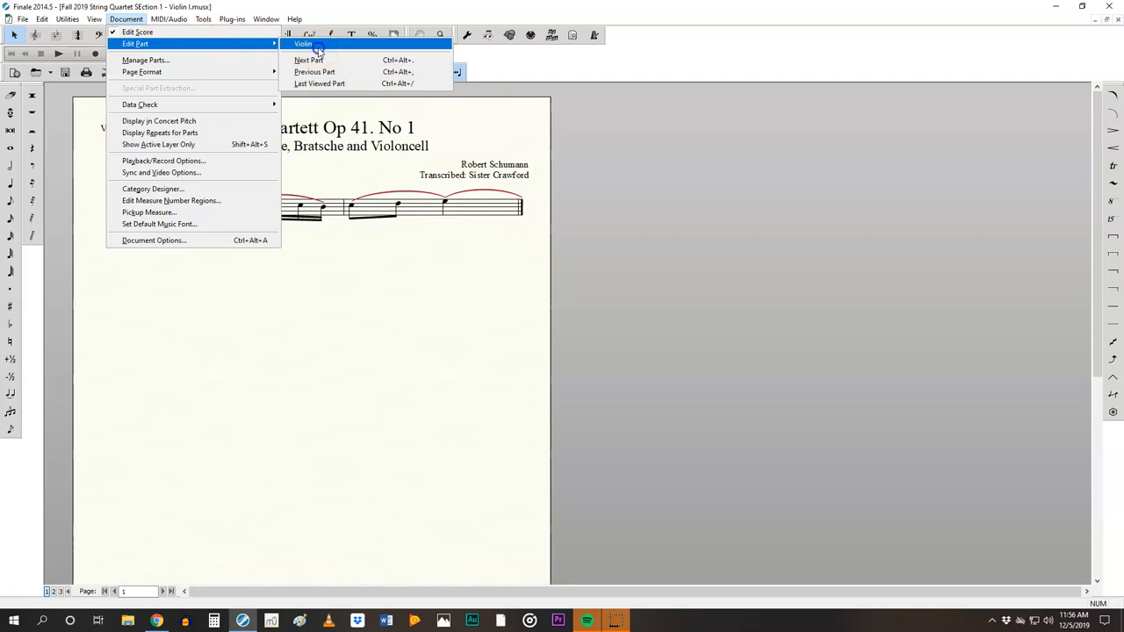
left_click(304, 44)
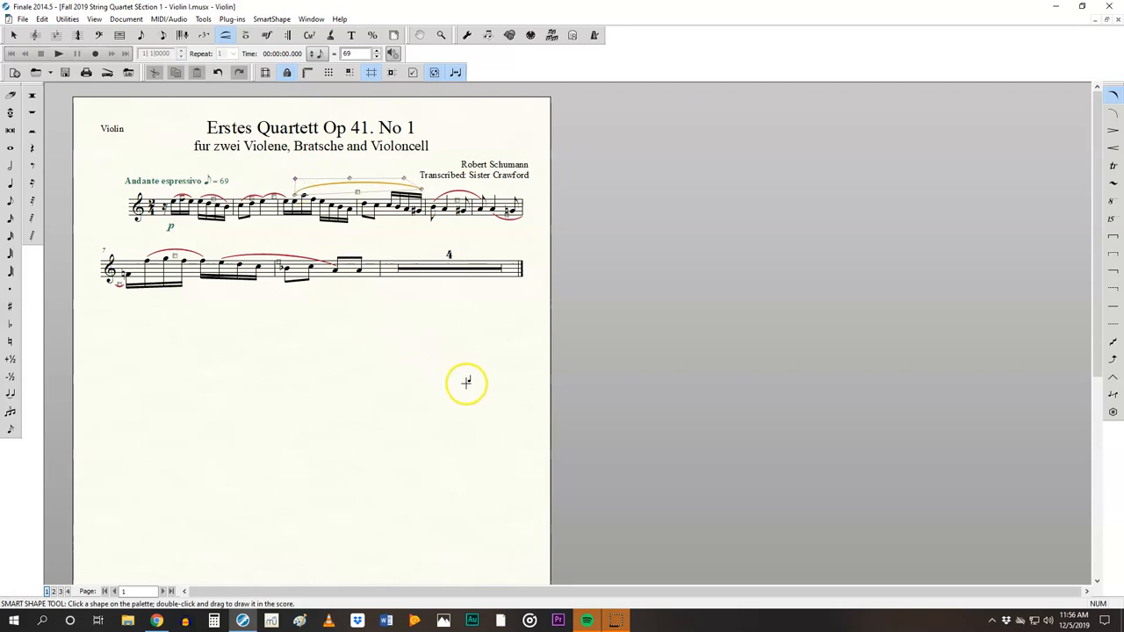
mouse_move(456, 377)
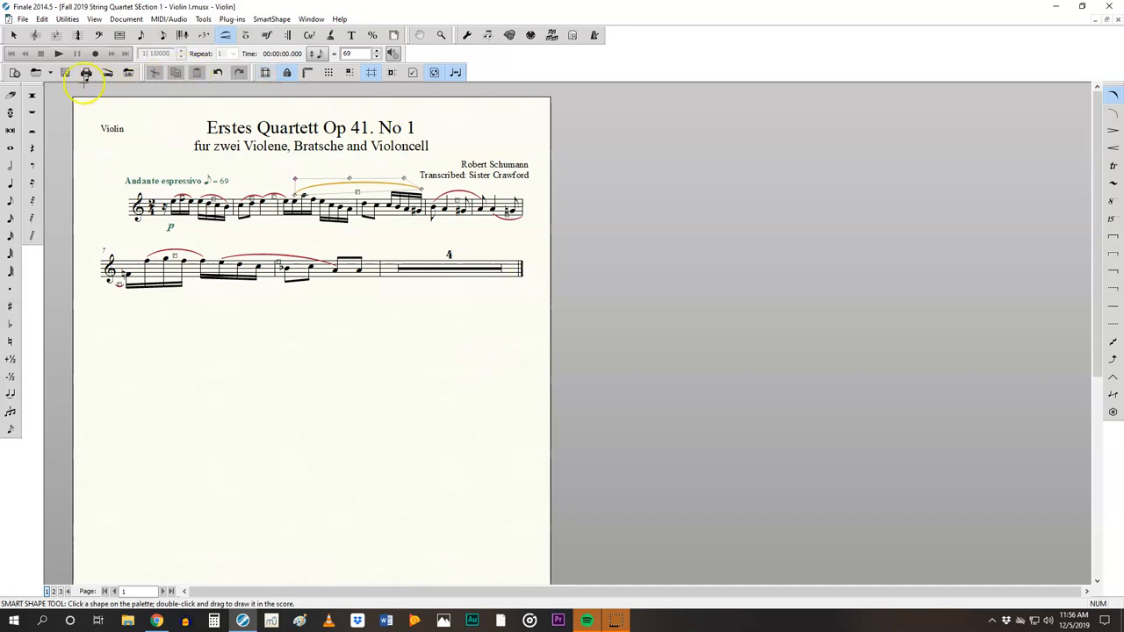
Step: Select Violin I measures with the Selection tool to shift them between systems
left_click(13, 34)
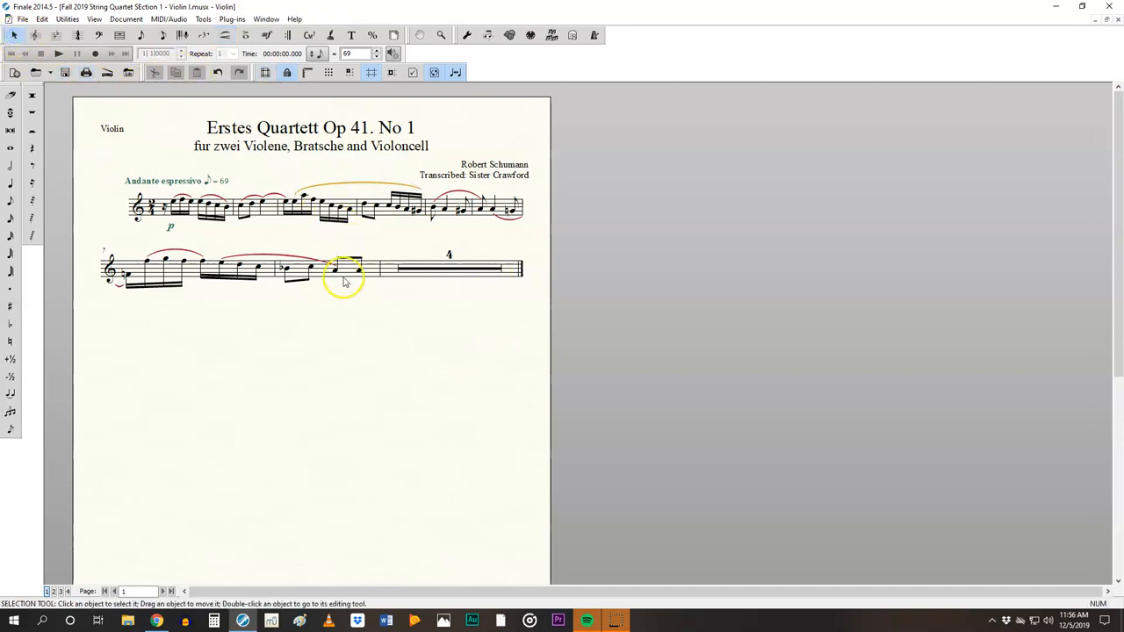
mouse_move(117, 251)
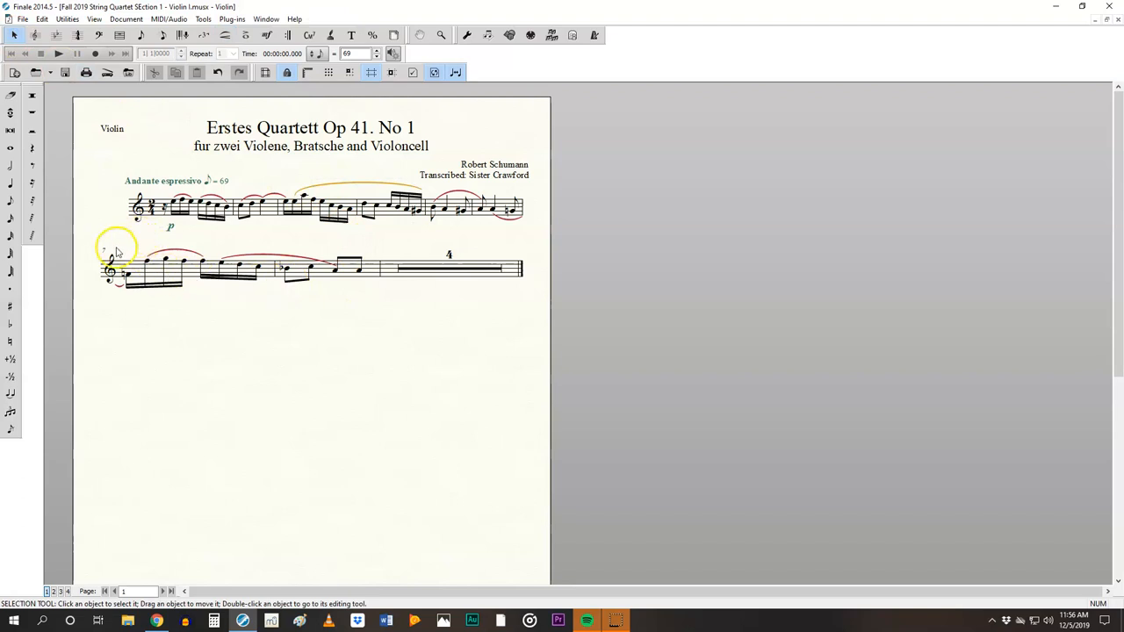
left_click(115, 267)
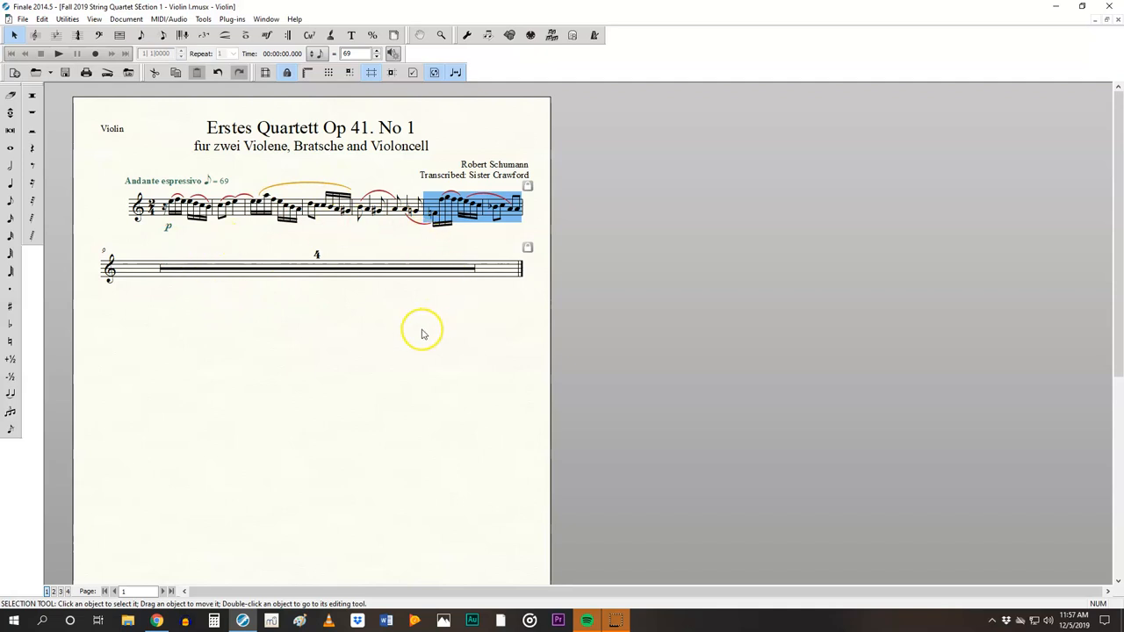
mouse_move(422, 334)
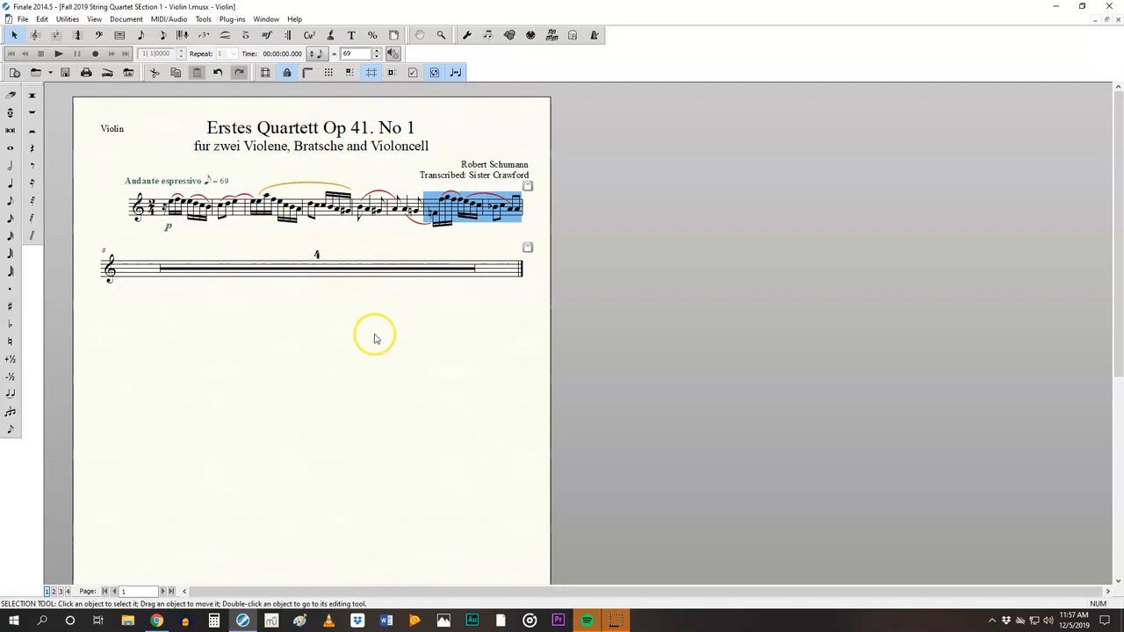
mouse_move(406, 255)
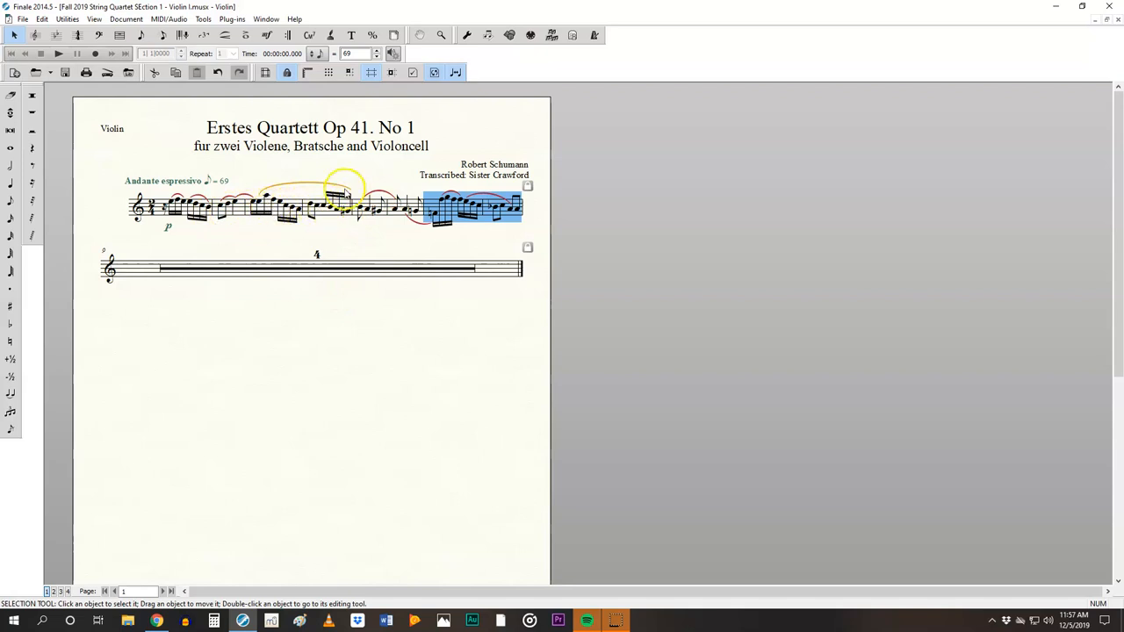
left_click_drag(343, 192, 496, 244)
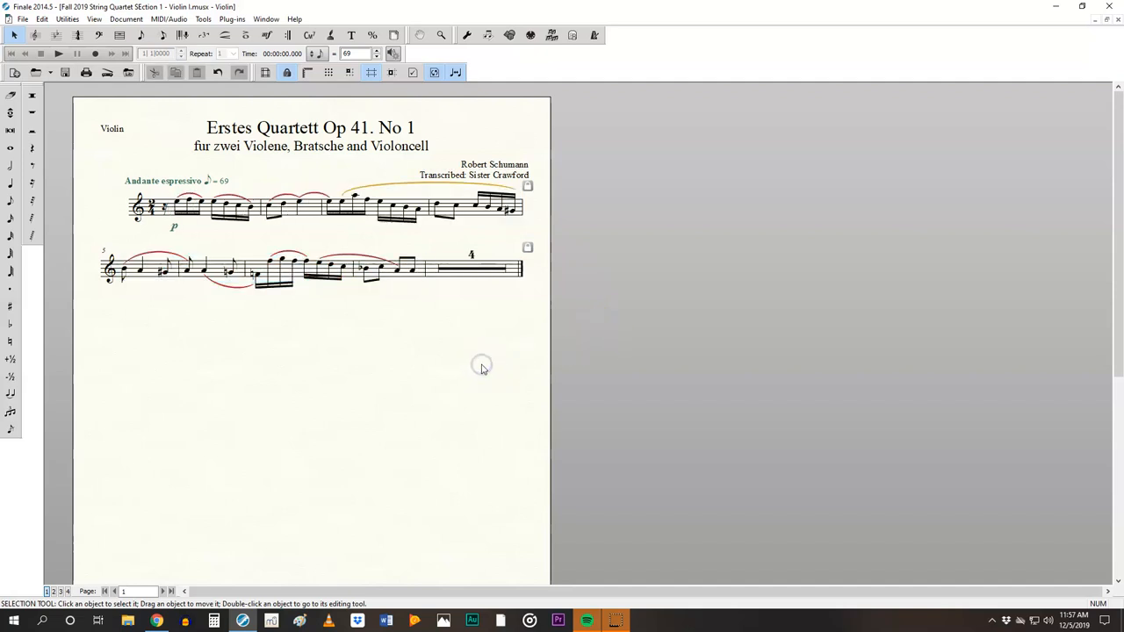
mouse_move(481, 368)
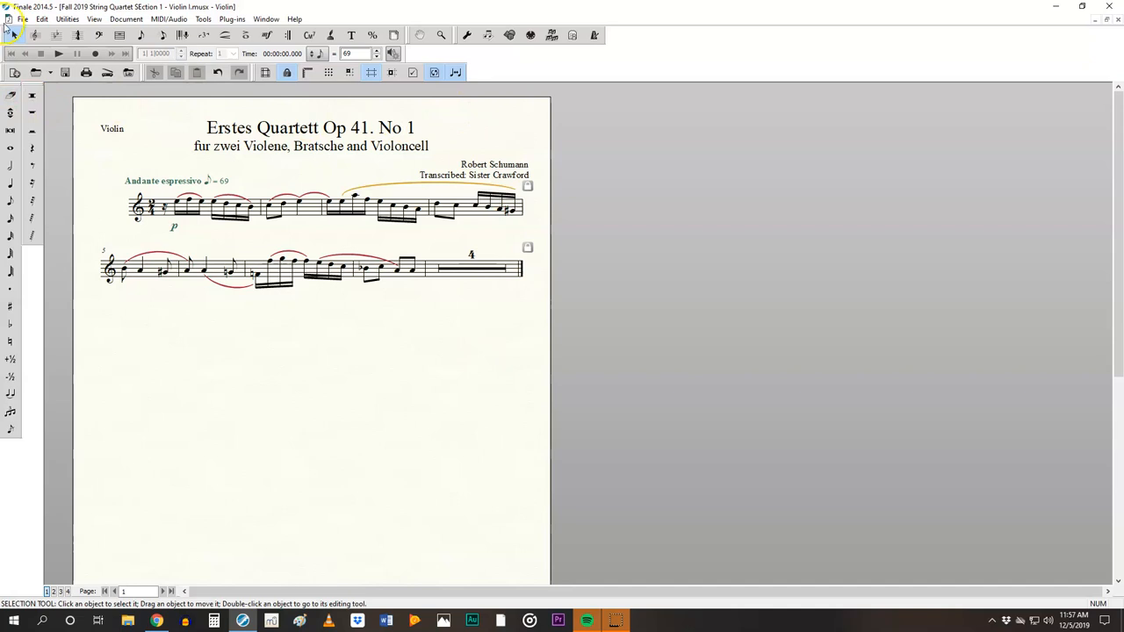
Step: Export the Violin I part to PDF via File > Export > PDF and save it
left_click(22, 19)
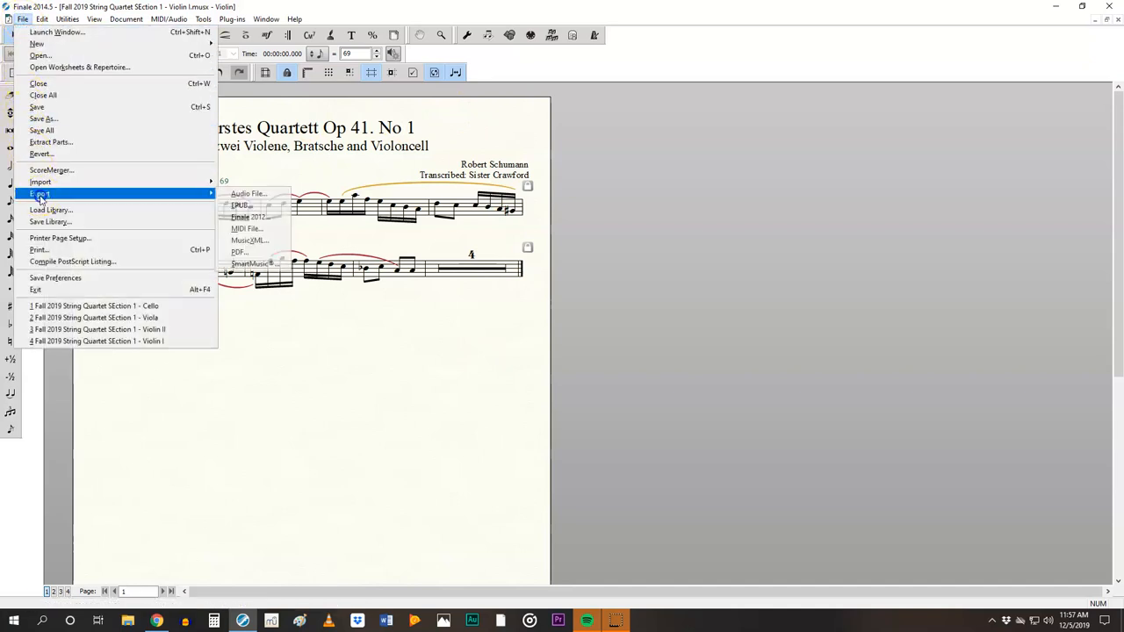
left_click(239, 252)
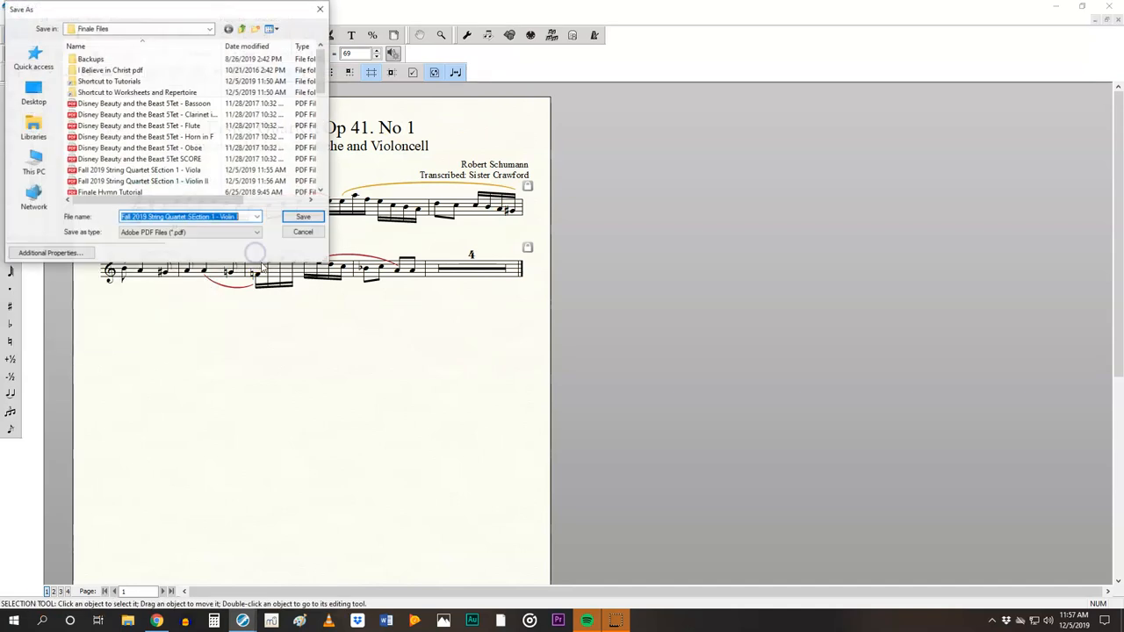
mouse_move(303, 217)
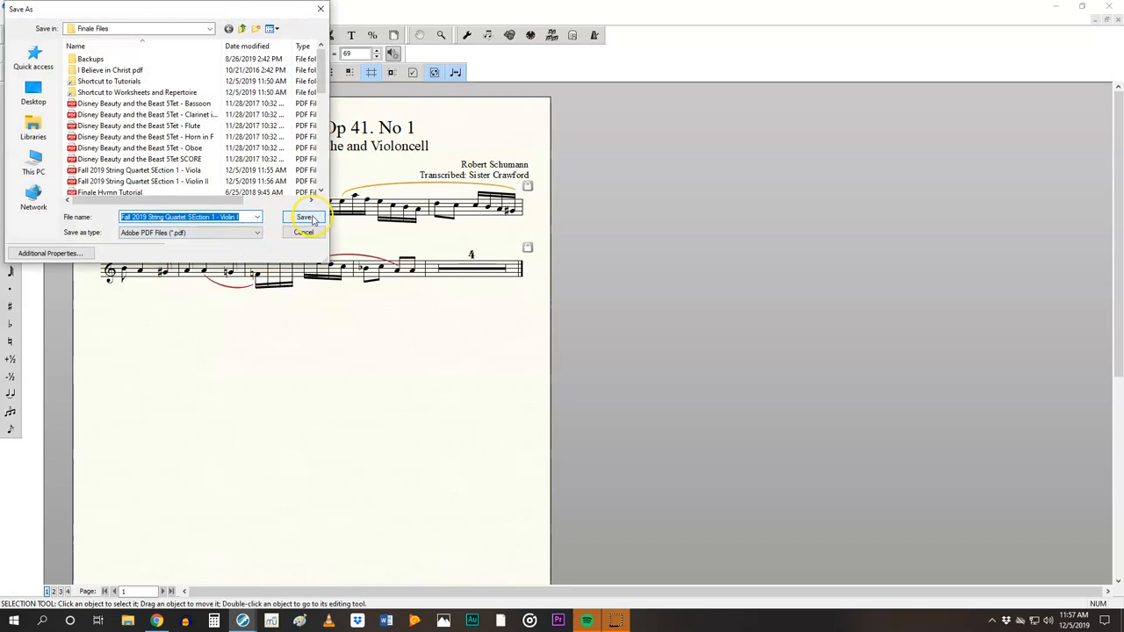
left_click(305, 216)
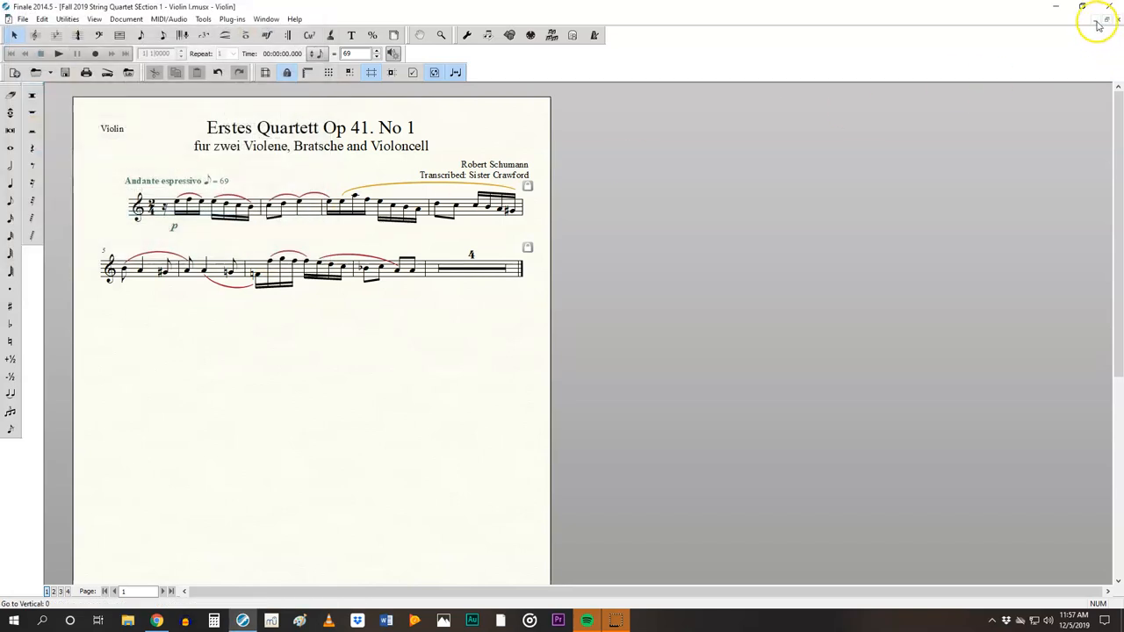
Step: Close the Violin I part window to reveal the full quartet score
left_click(1096, 19)
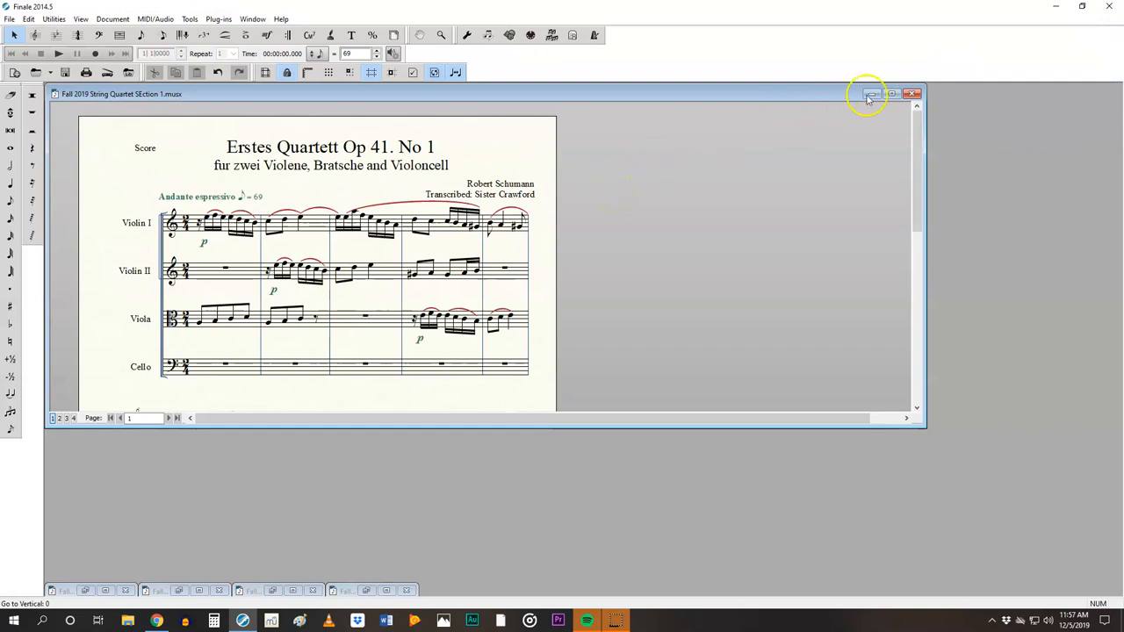
mouse_move(892, 94)
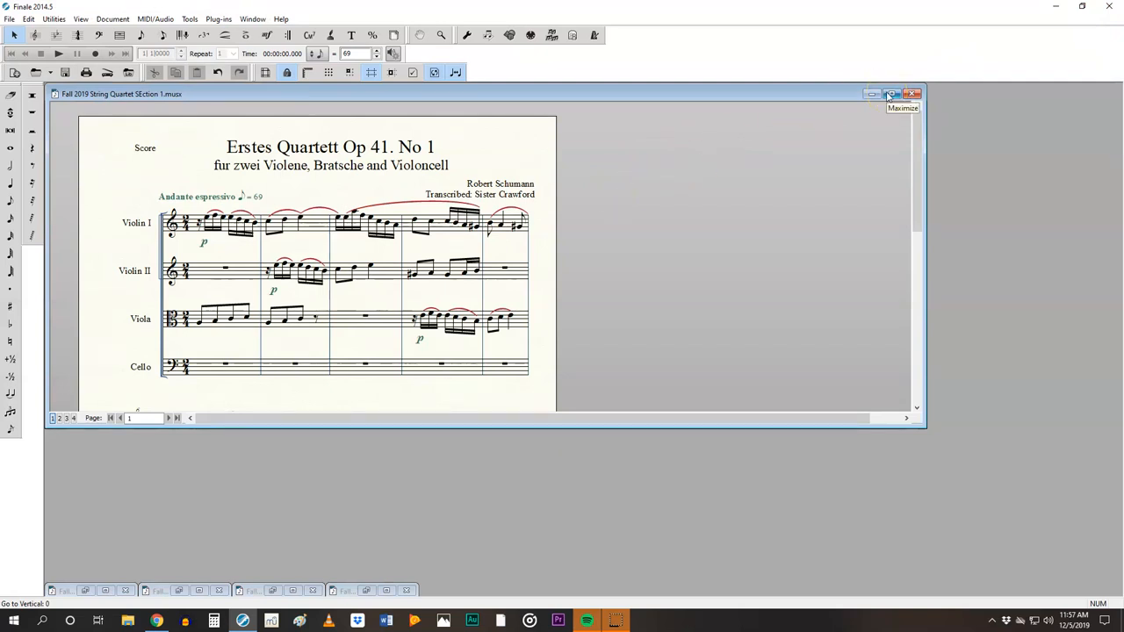
mouse_move(770, 157)
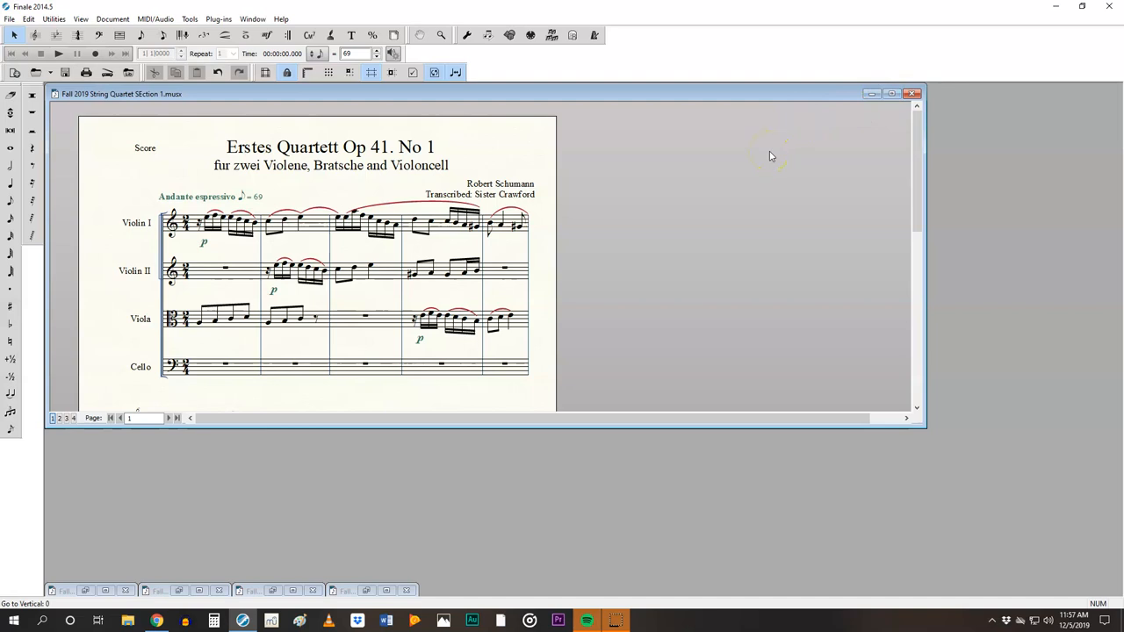